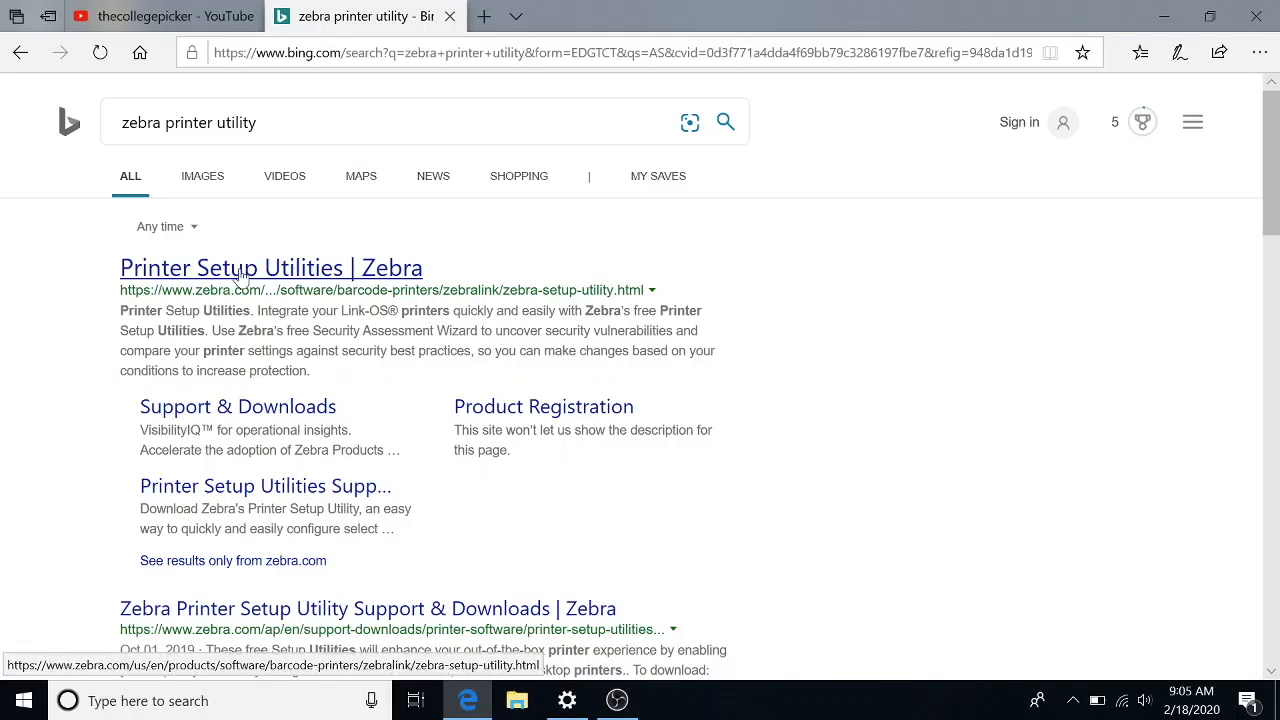
Step: Go to Zebra's Printer Setup Utilities page from the Bing results
click(270, 268)
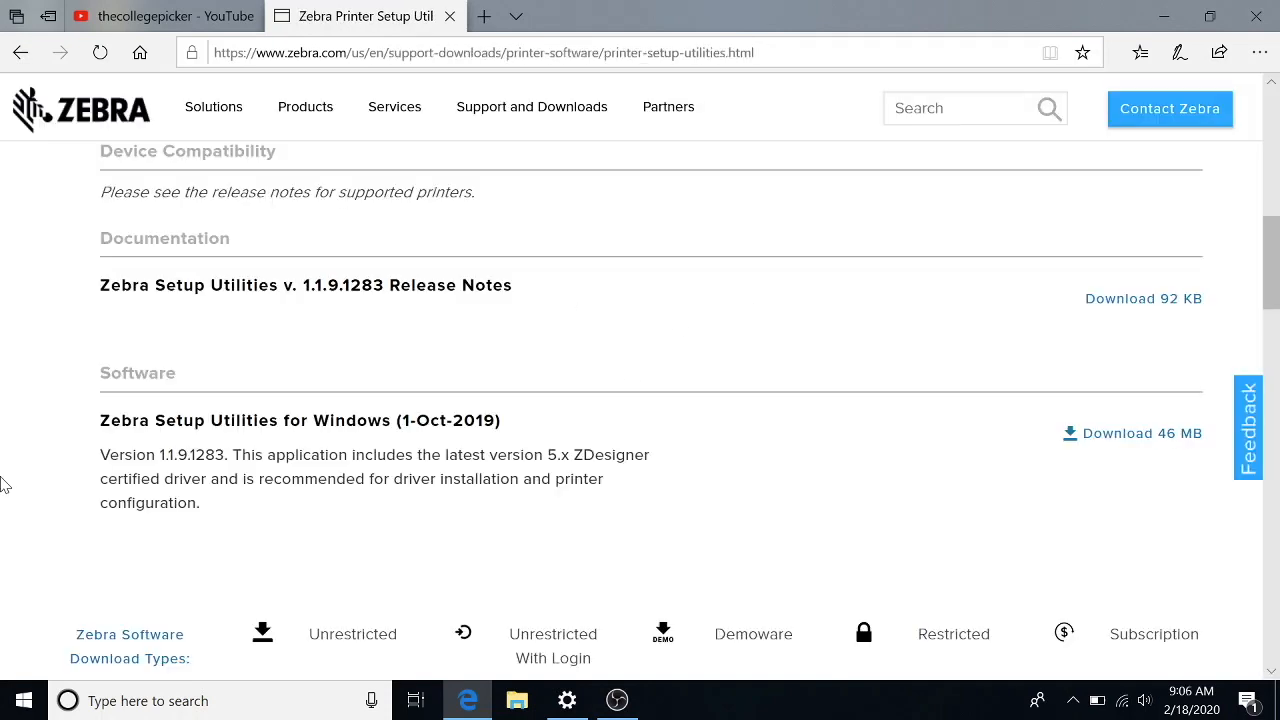
mouse_move(230, 444)
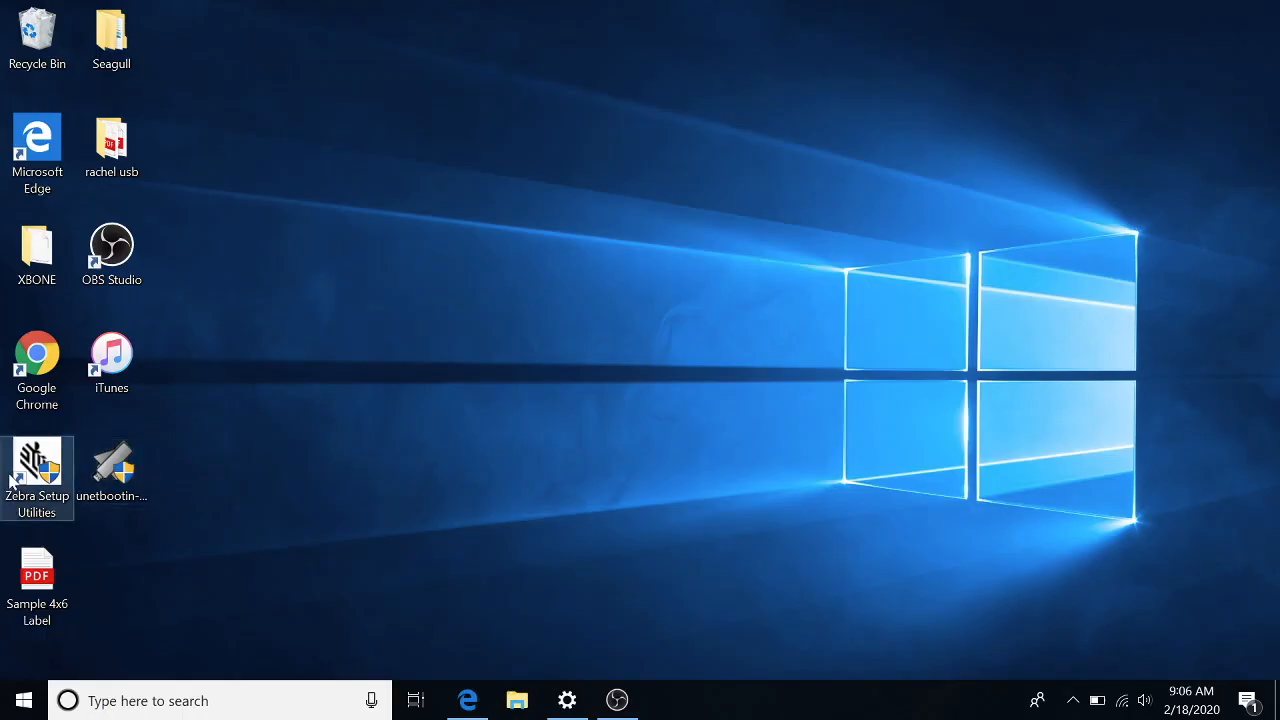
Step: Start the Zebra printer driver wizard for a printer on a non-USB computer port
double_click(36, 460)
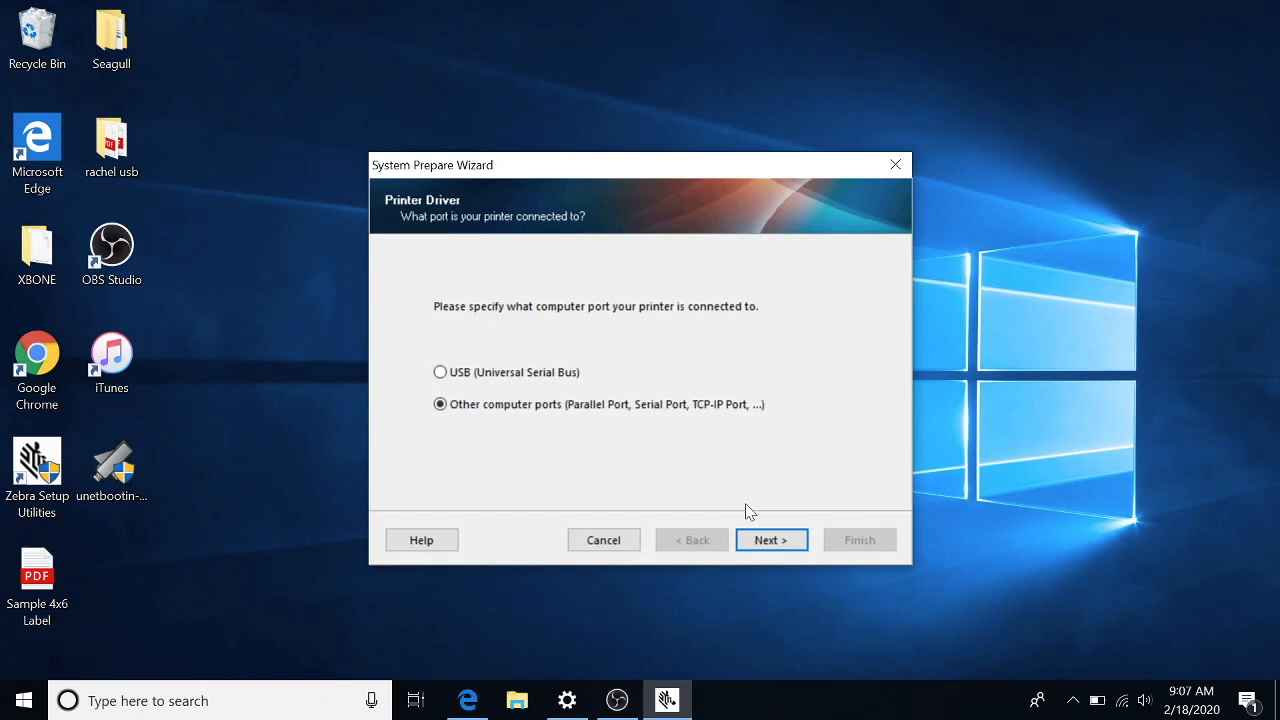
click(772, 540)
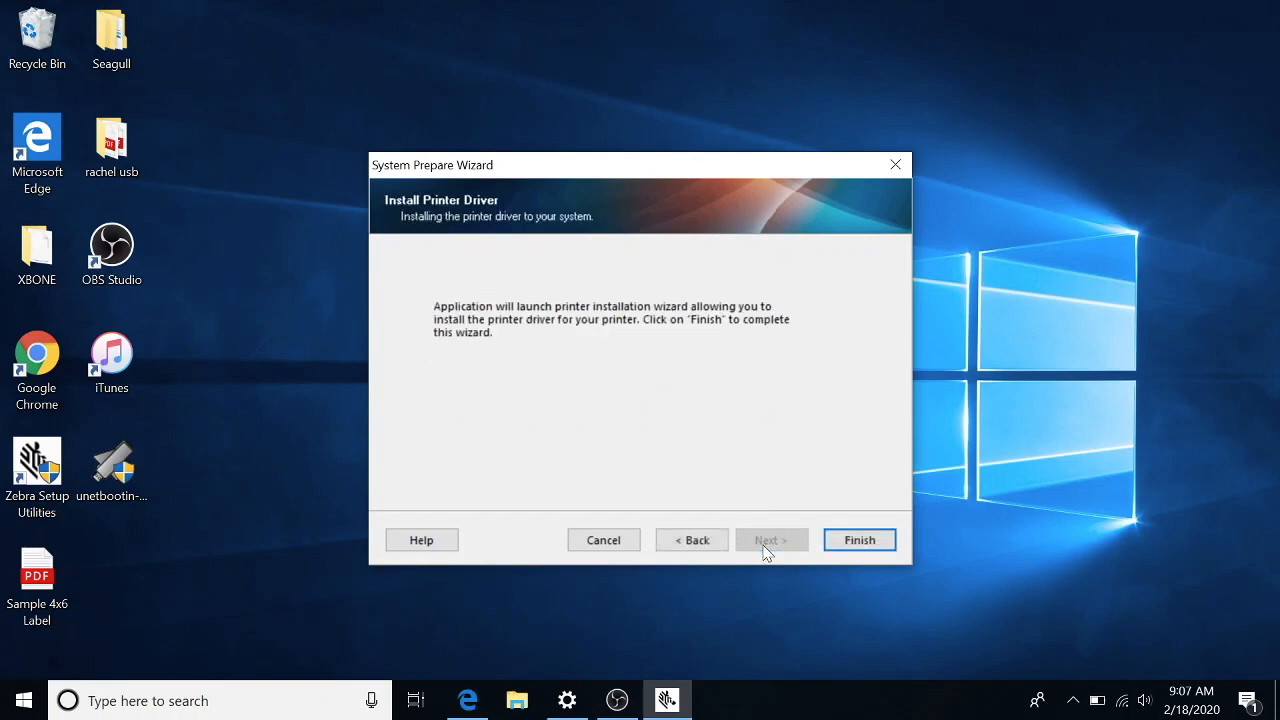
click(858, 540)
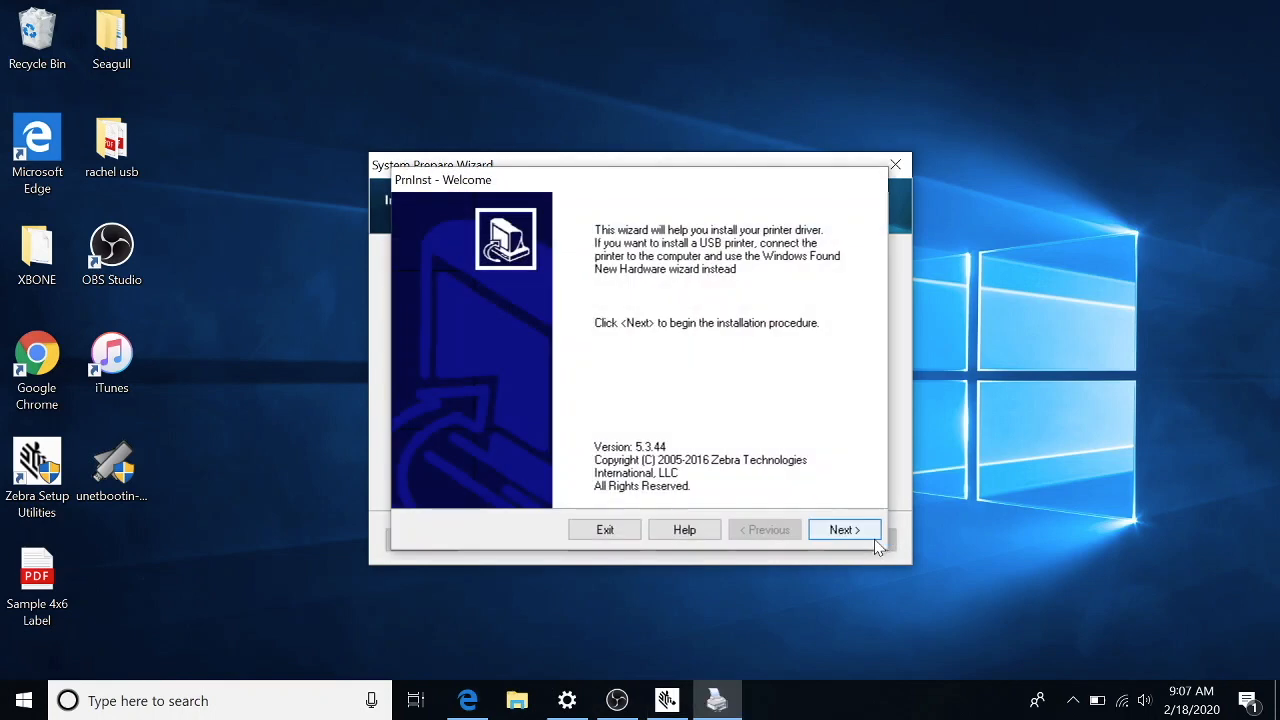
click(844, 528)
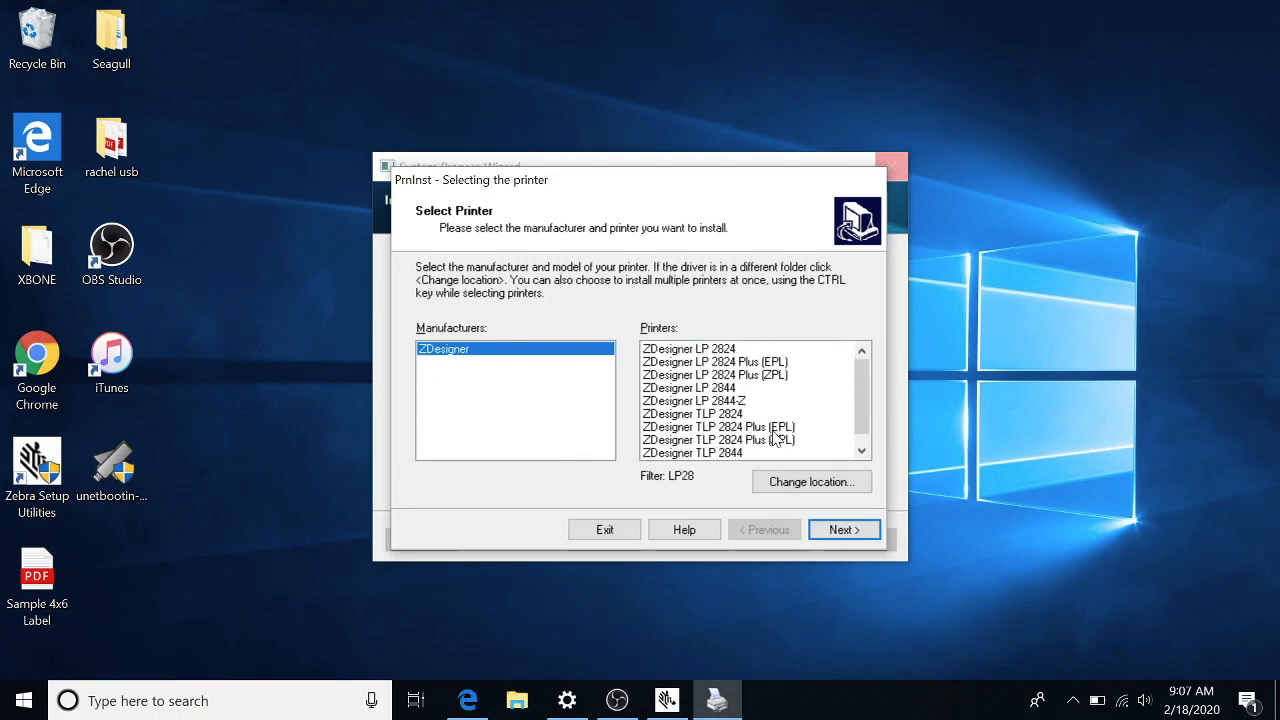
Step: Select the ZDesigner LP 2844 model and continue to its port options
click(688, 388)
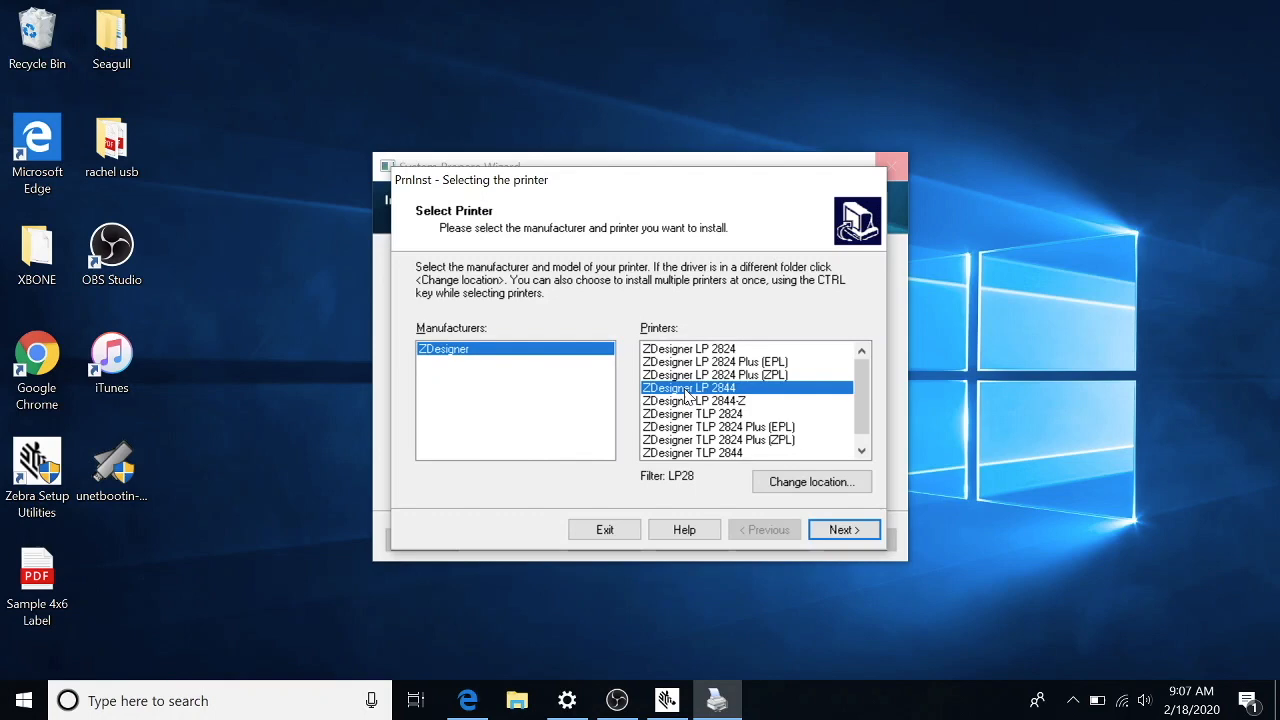
click(844, 528)
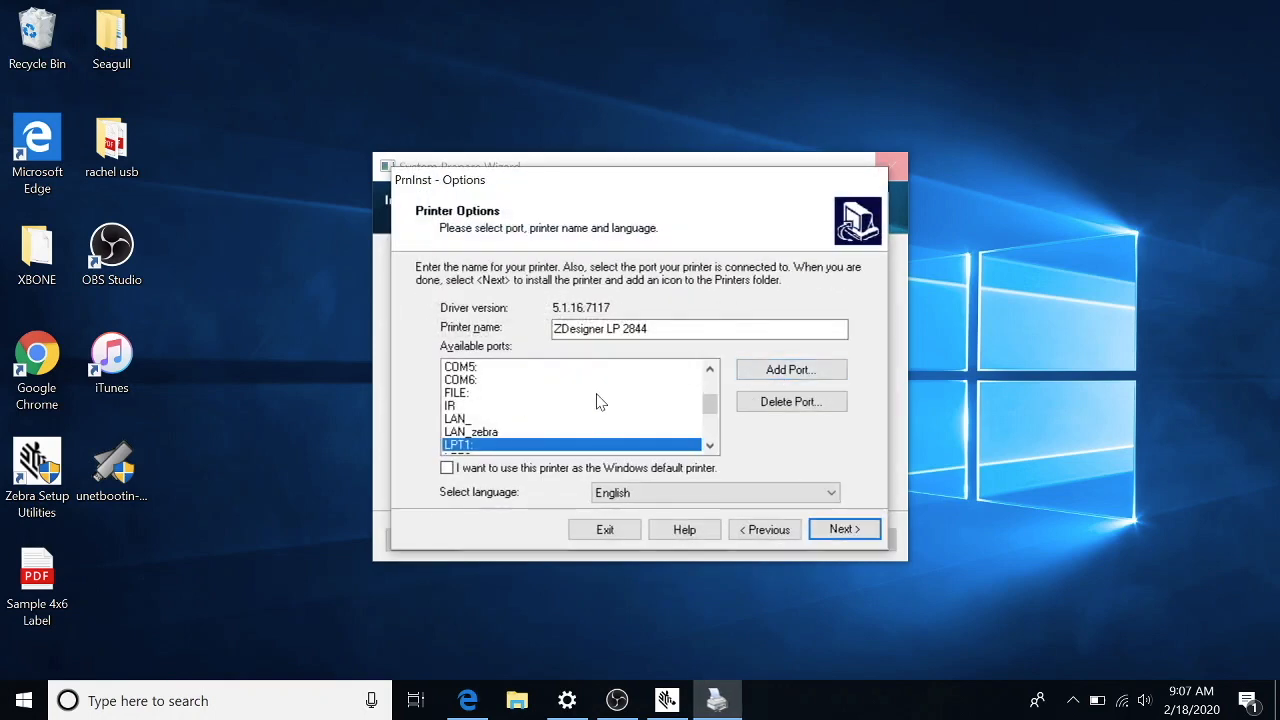
Step: Add TCP/IP port LAN_Zebralp2844 at 192.168.1.207, port 9100, for the printer
click(456, 418)
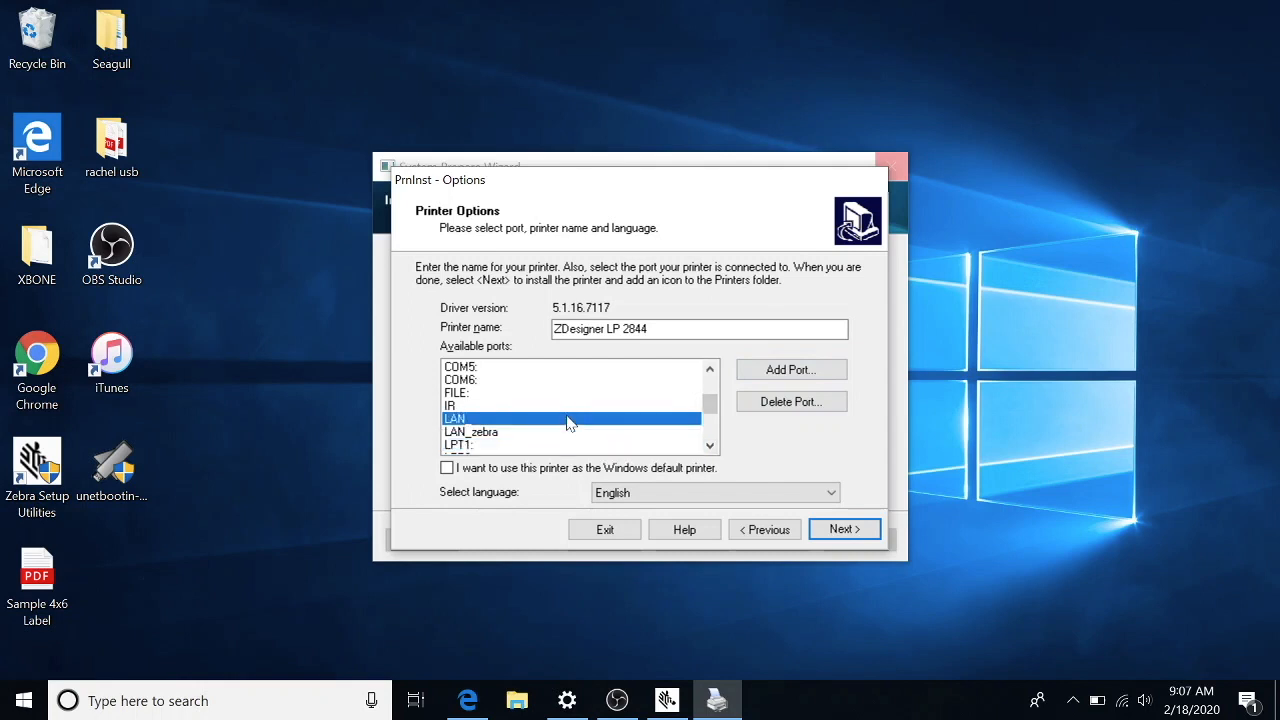
click(844, 528)
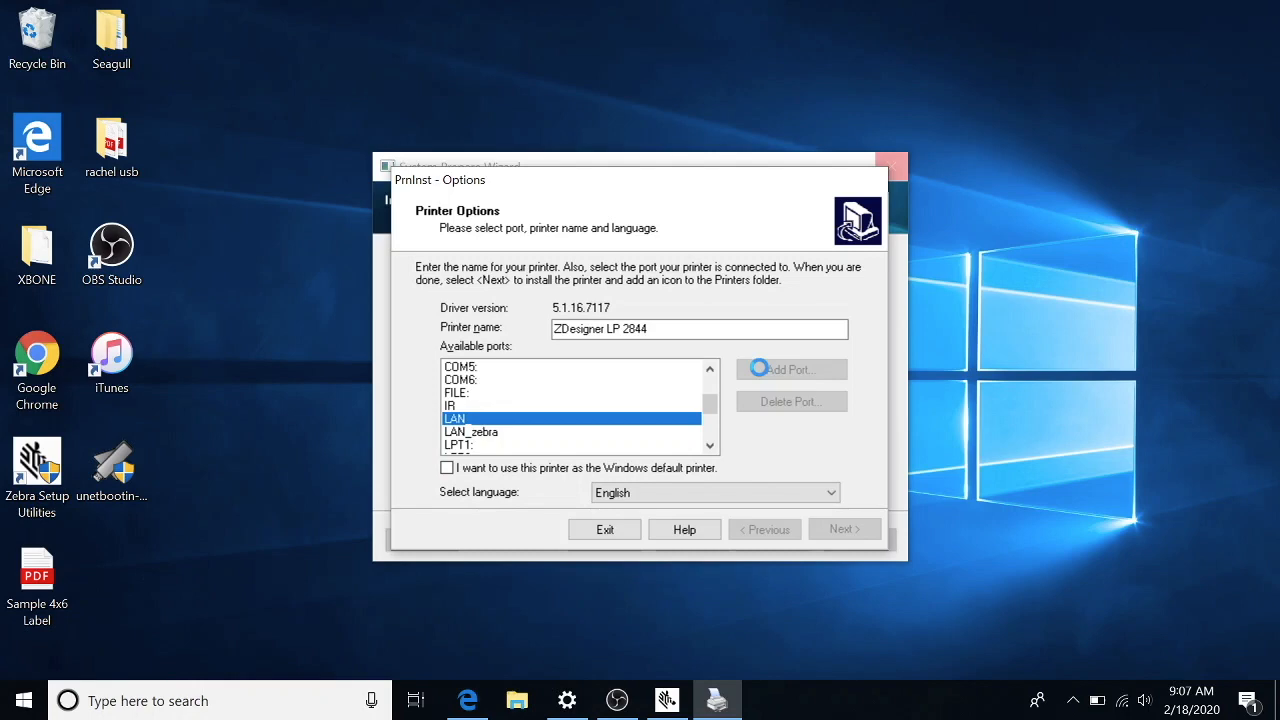
click(790, 368)
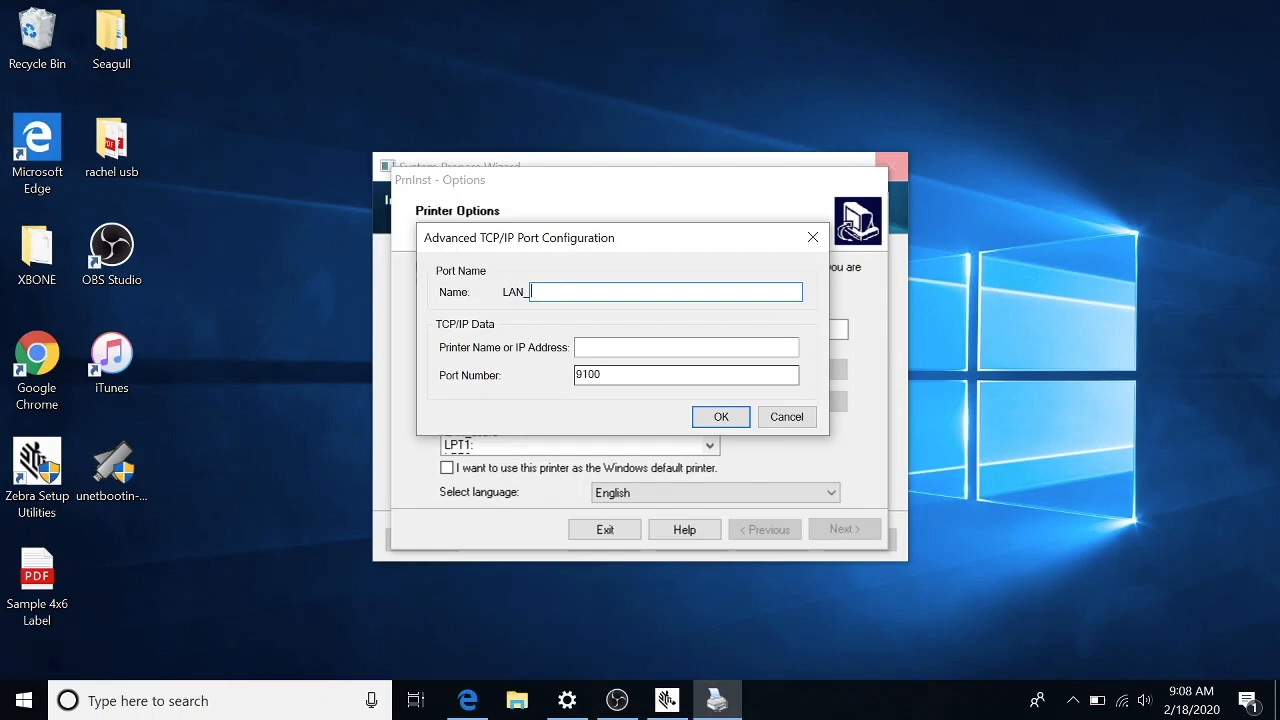
text(2)
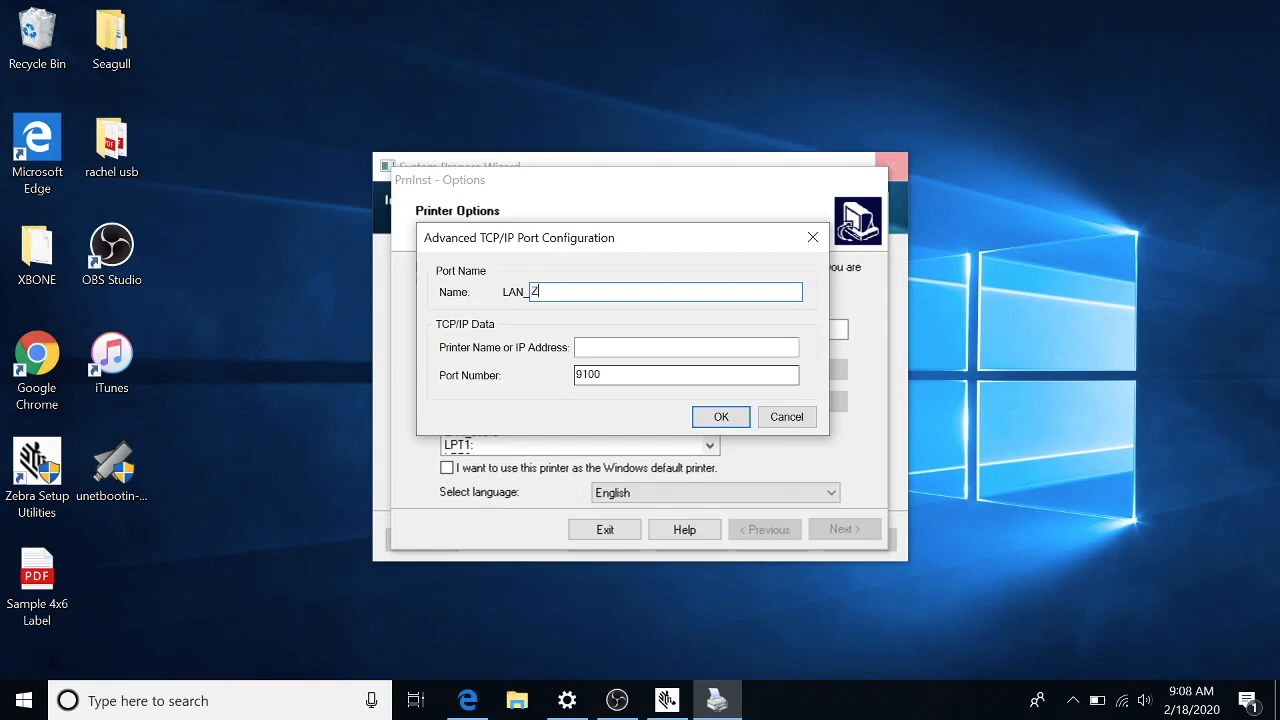
text(Zebralp2844)
click(686, 346)
text(192.168.1.207)
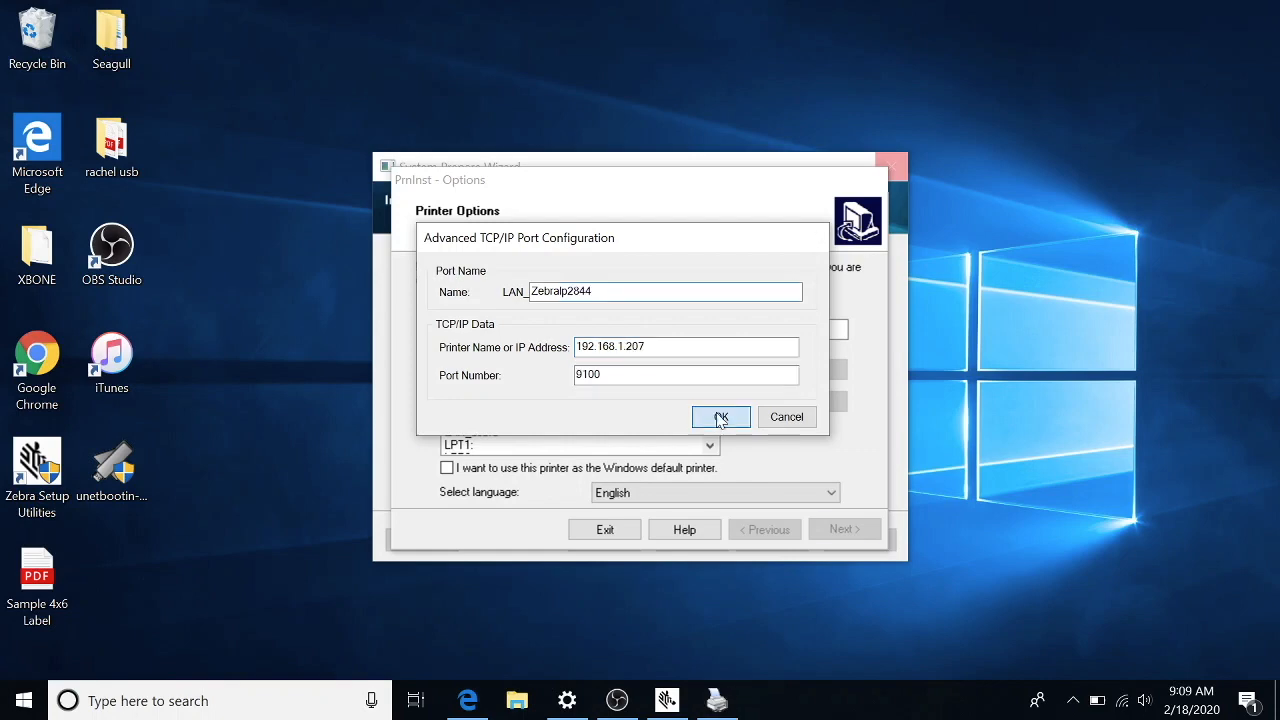
click(720, 418)
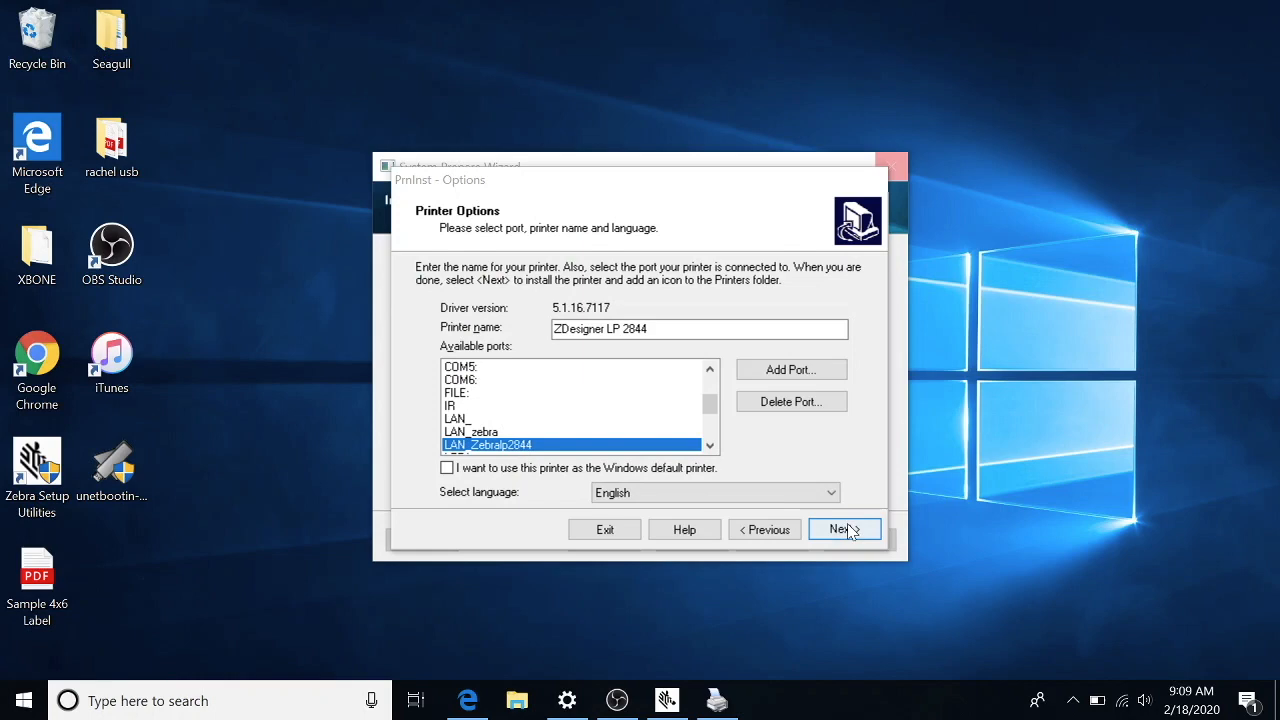
Step: Finish the LP 2844 driver install with the Zebra Font Downloader setup unchecked
click(840, 528)
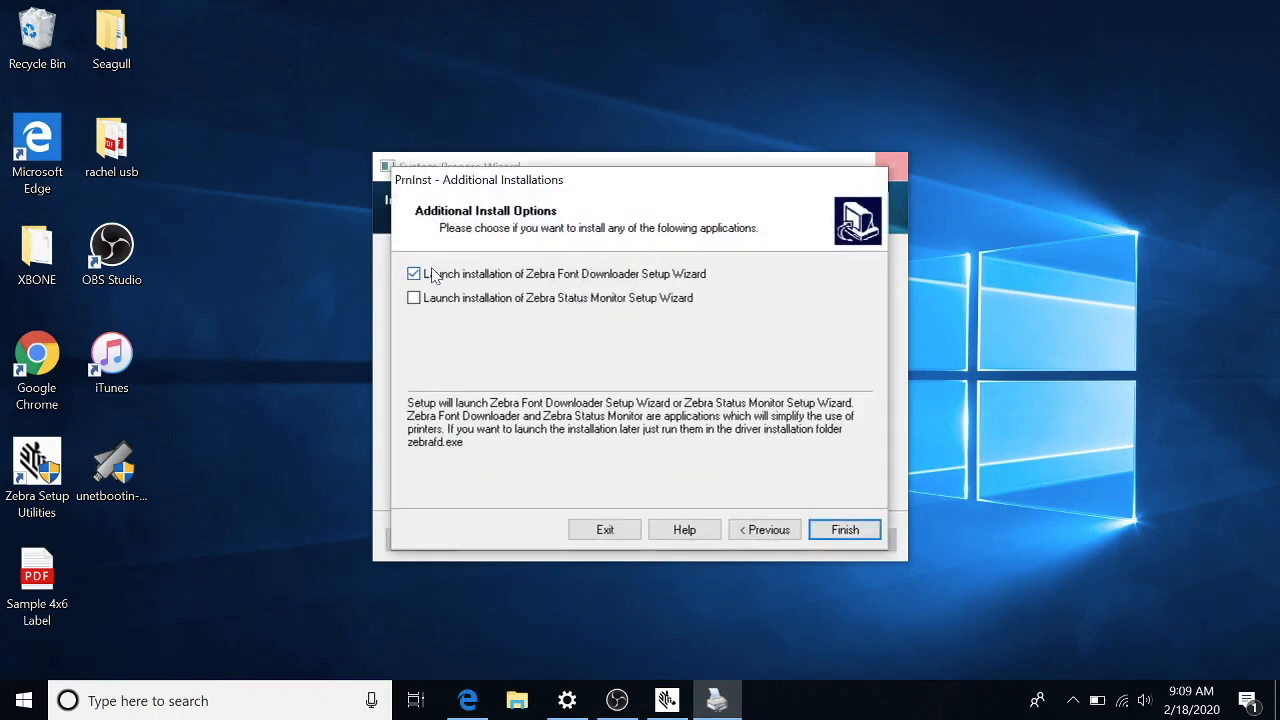
click(412, 272)
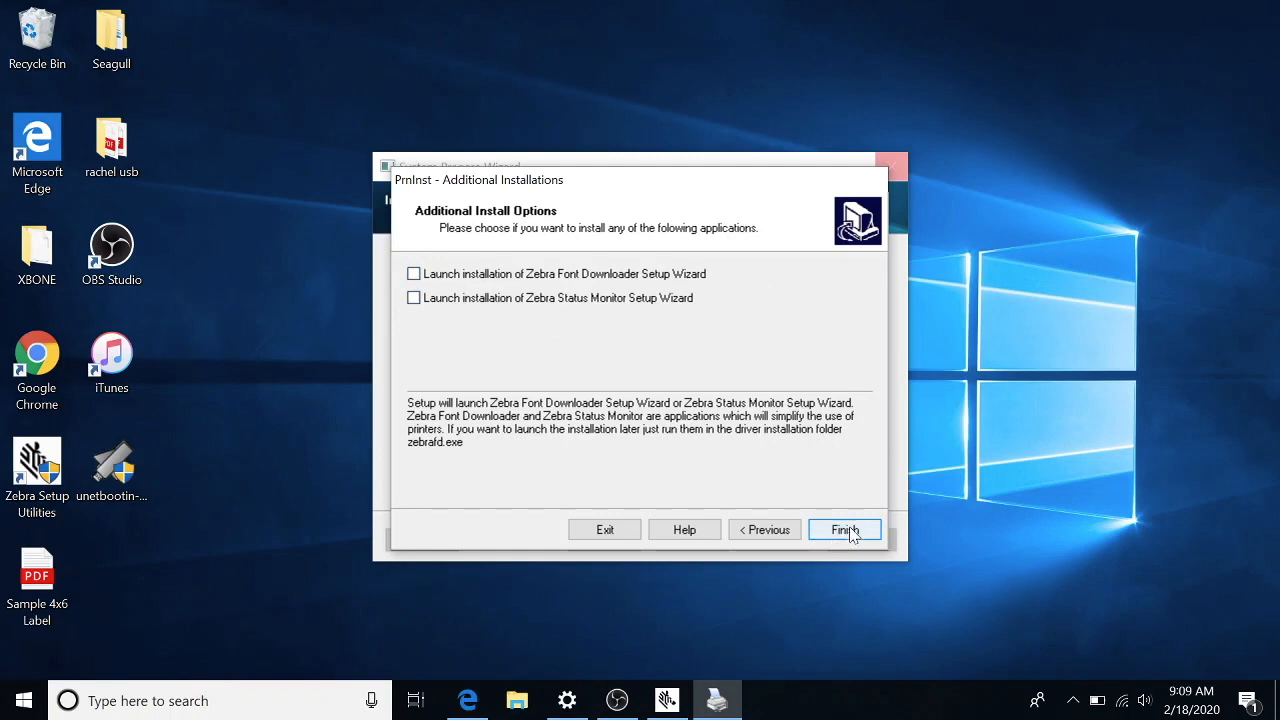
click(844, 528)
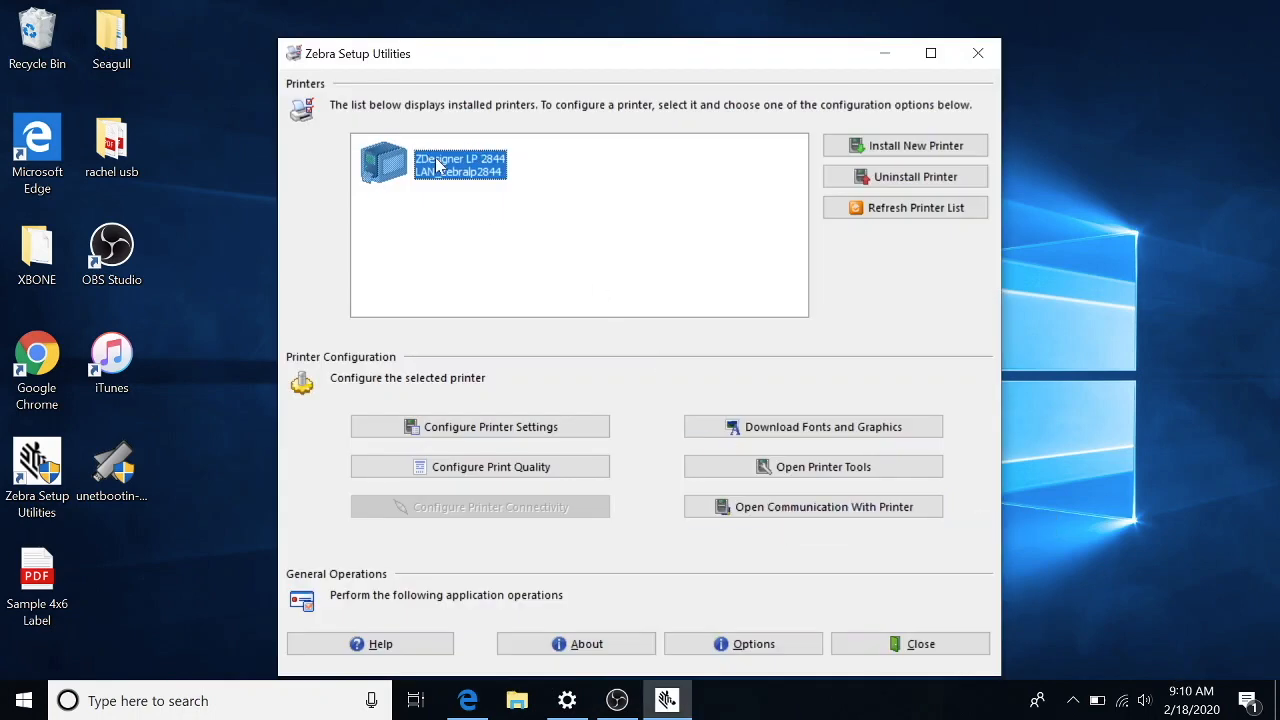
mouse_move(536, 304)
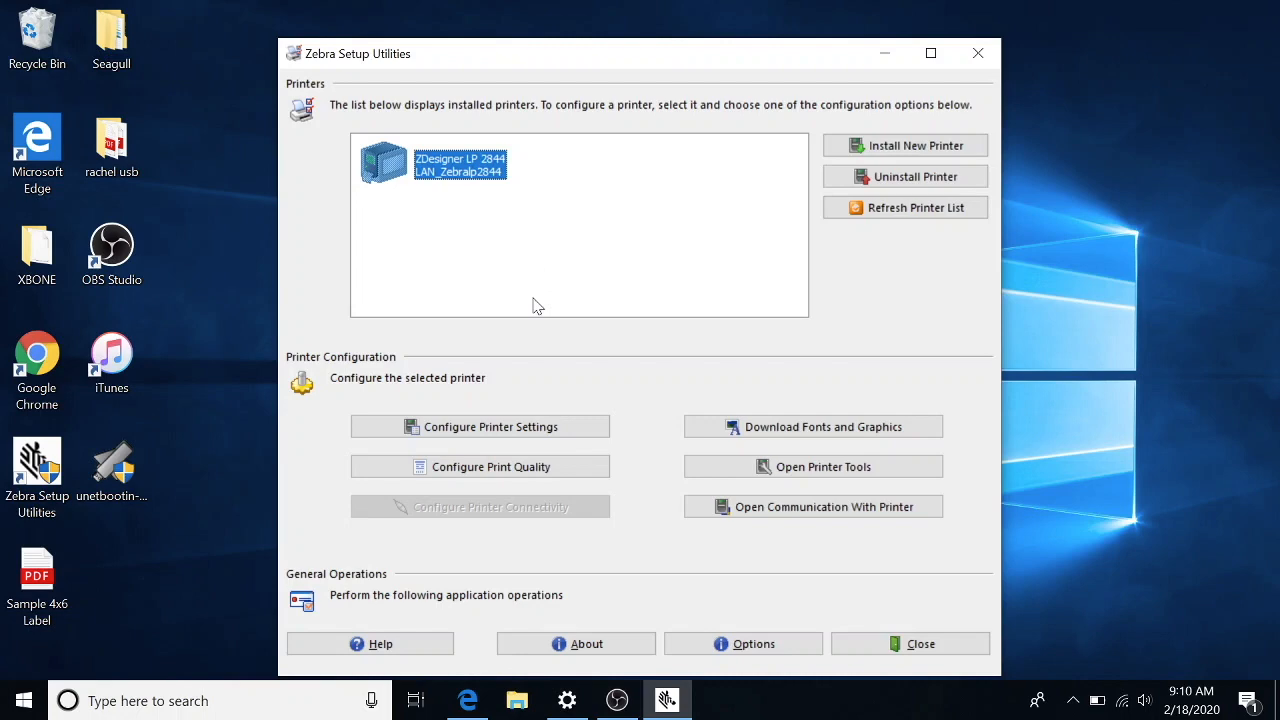
Step: Set the printer's label size to 4 by 6 inches in the Printer Settings Wizard
click(490, 426)
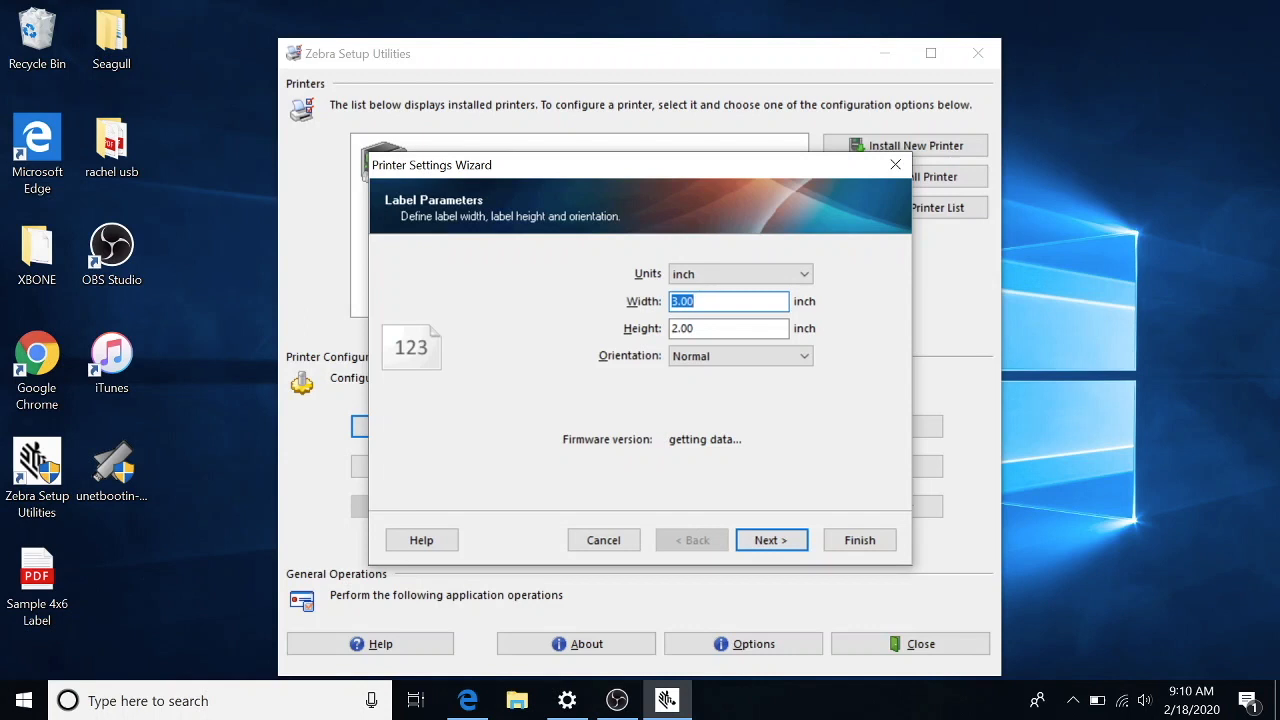
text(4)
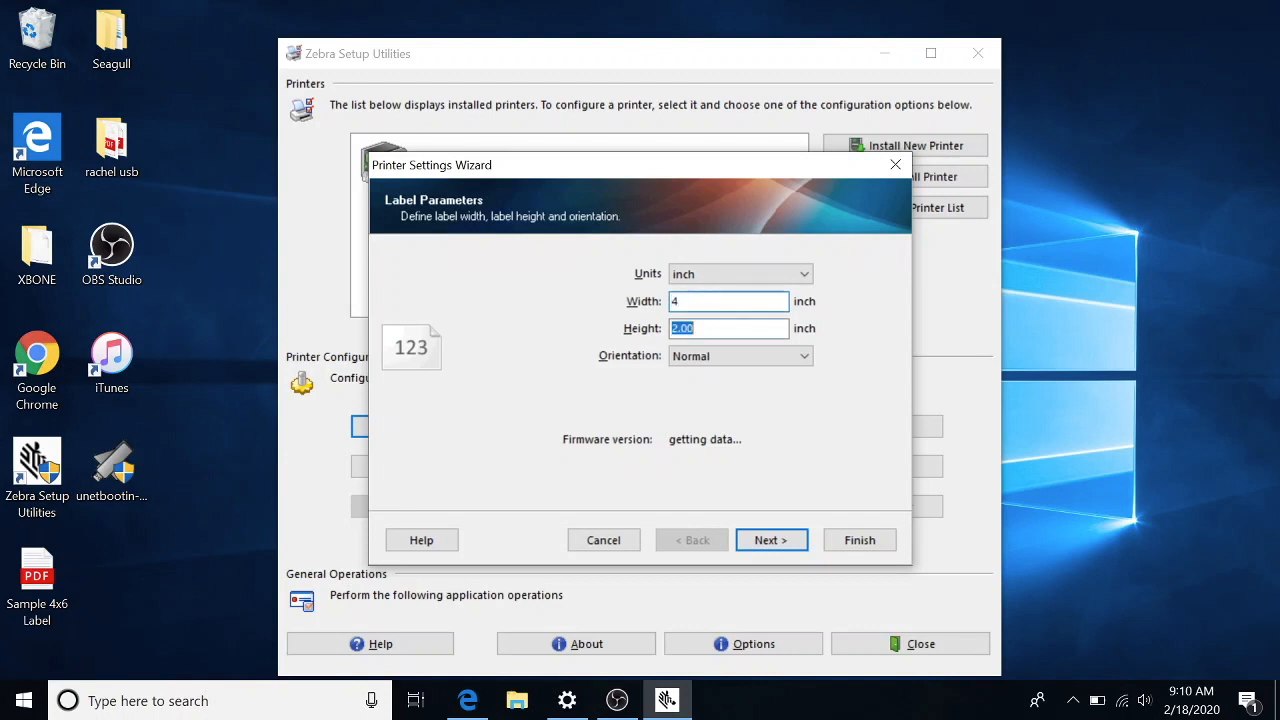
text(6)
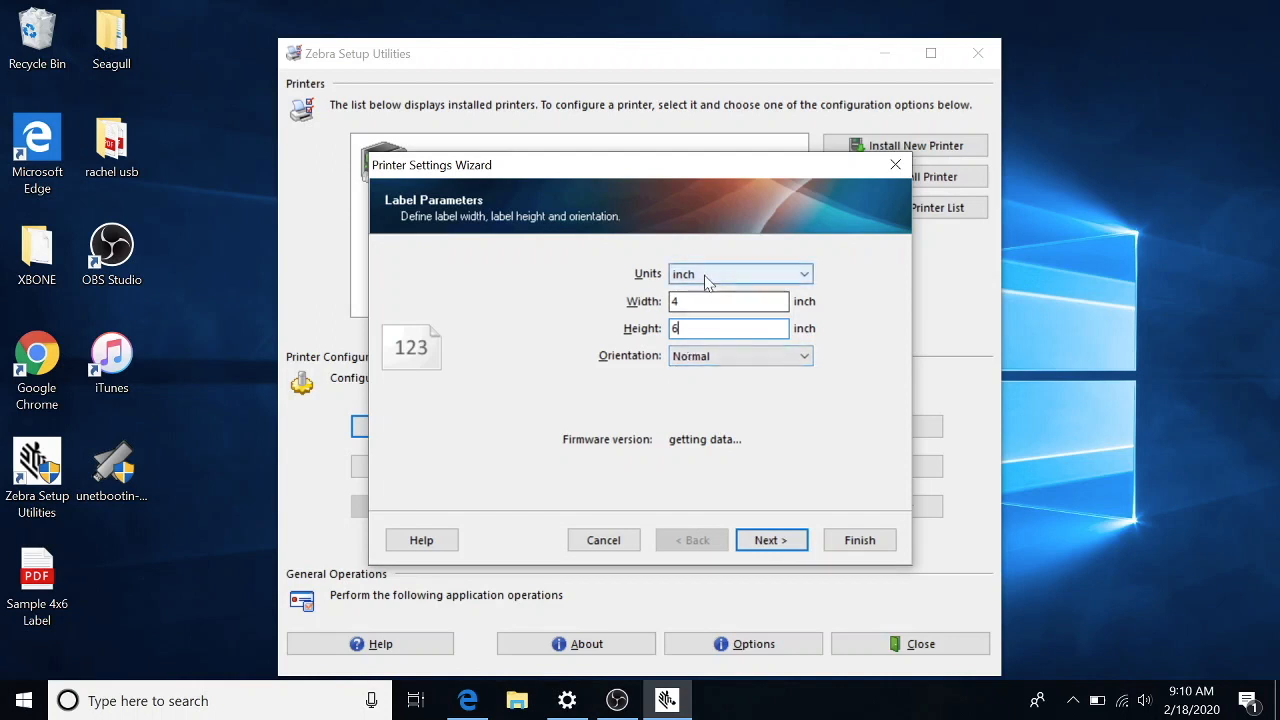
click(770, 540)
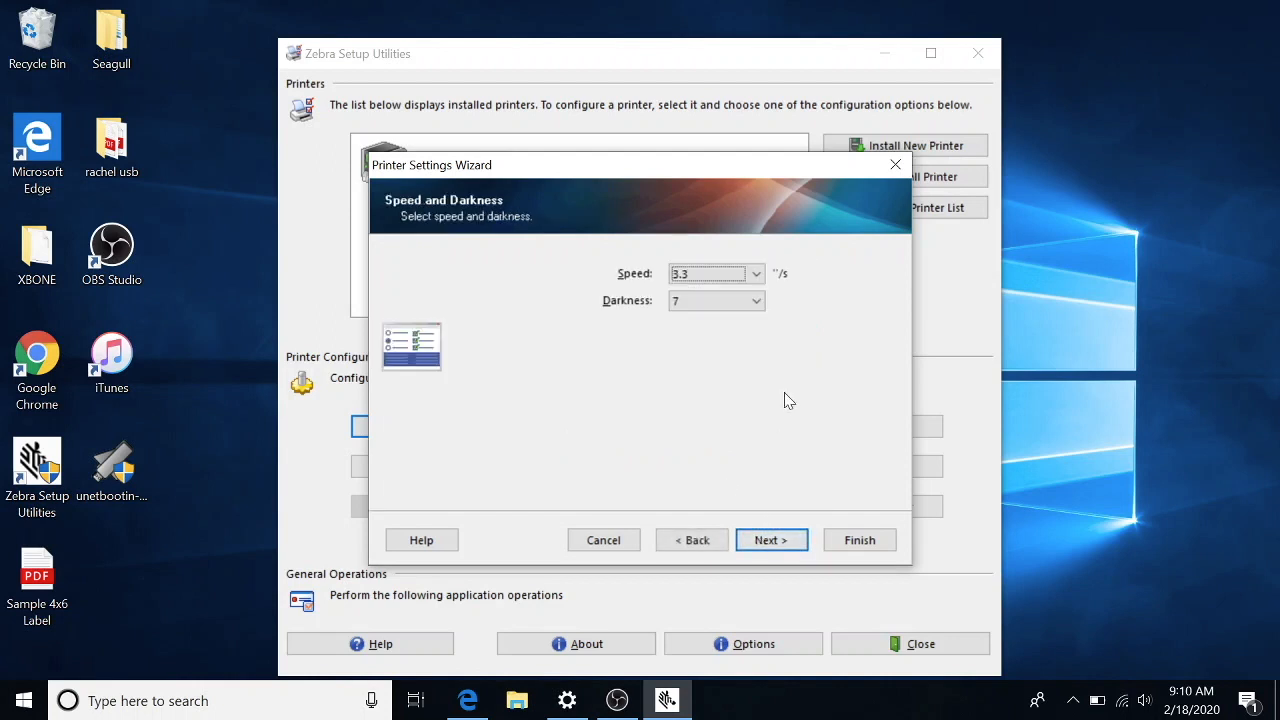
Step: Set print speed 2.5 and choose the darkness level
click(756, 272)
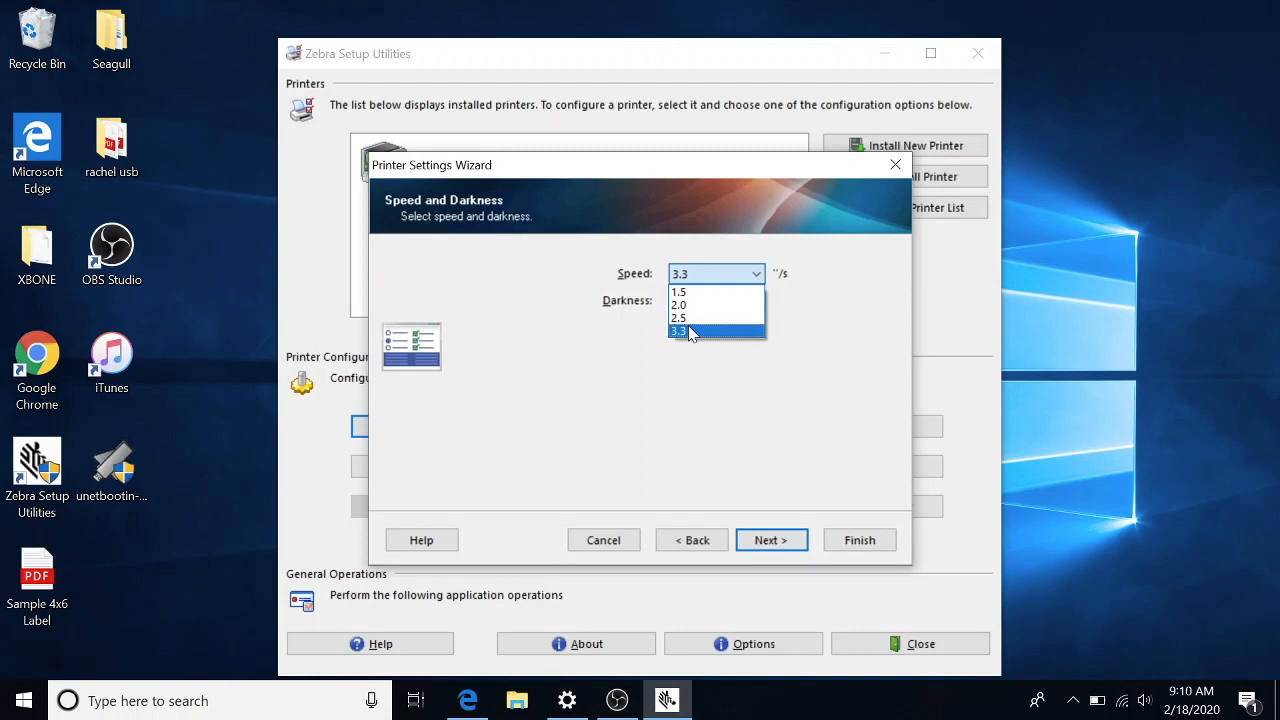
click(680, 318)
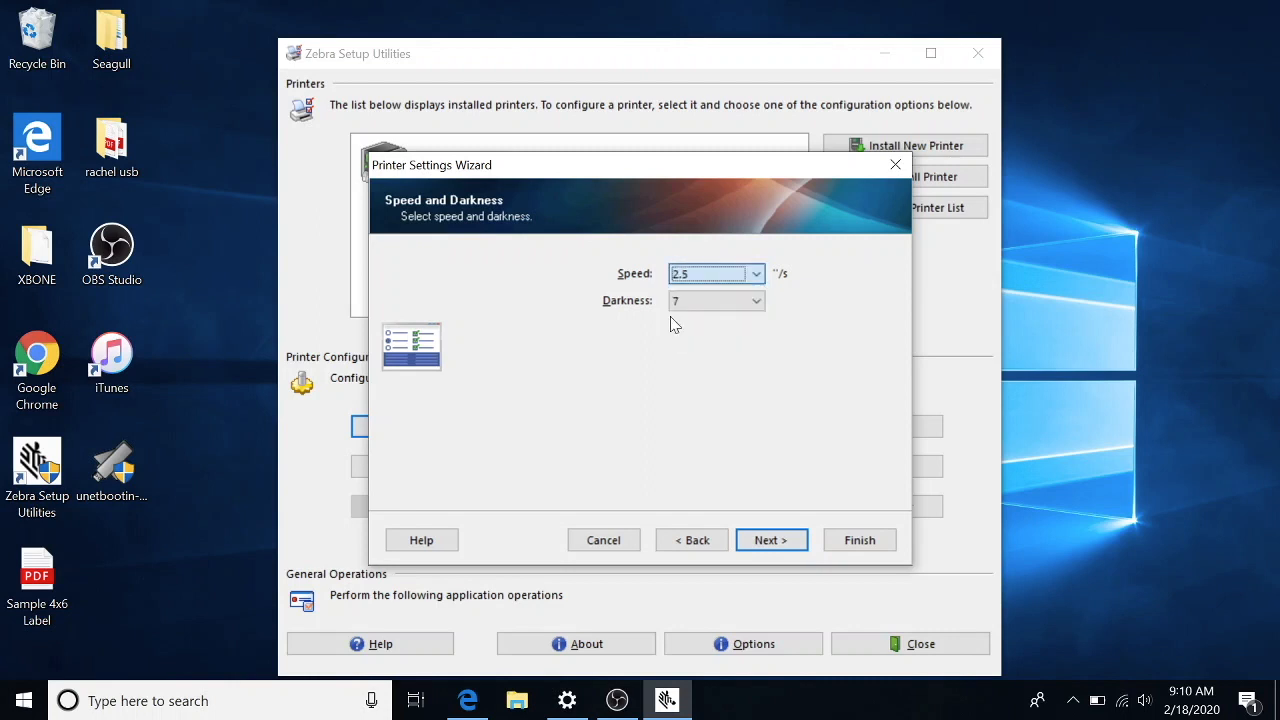
click(756, 300)
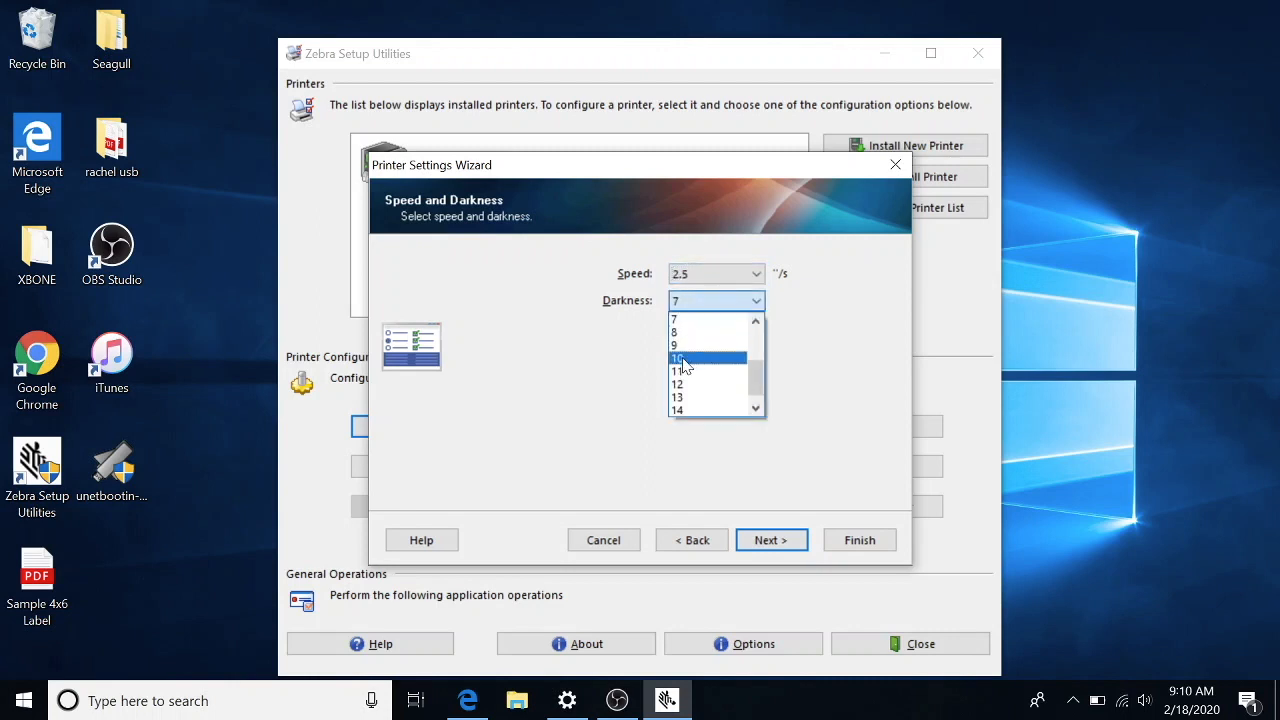
click(772, 540)
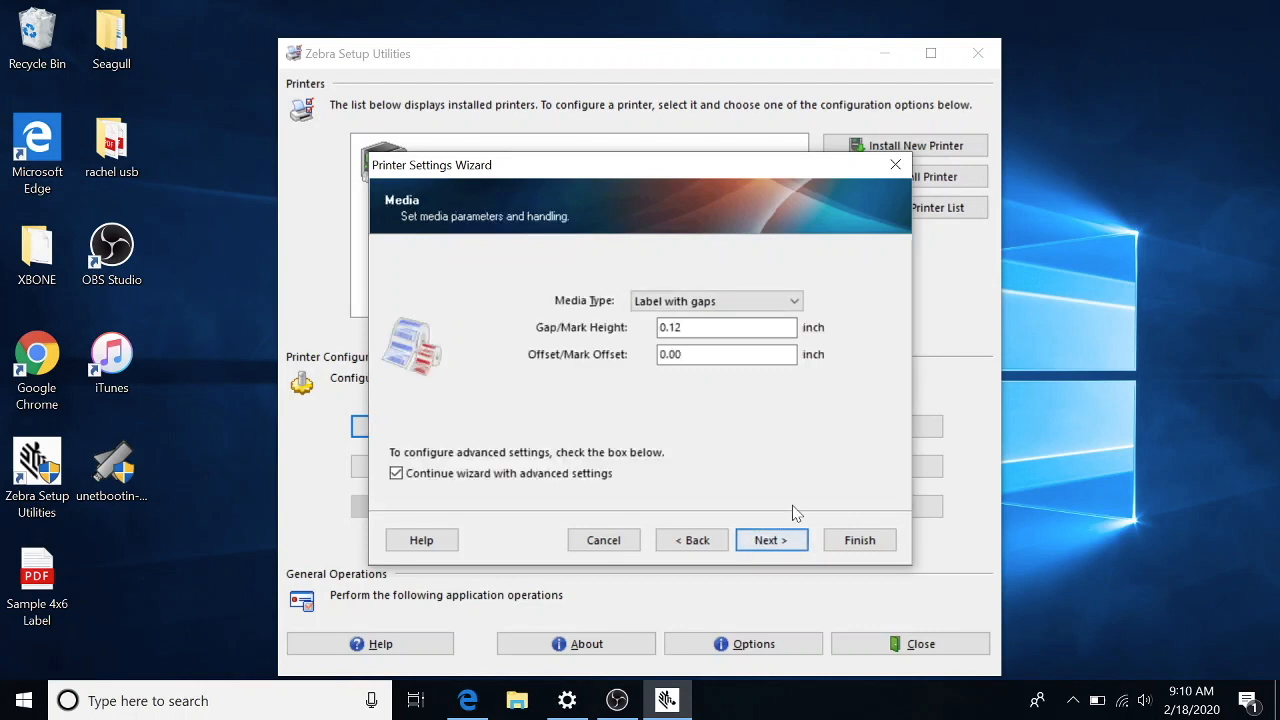
Step: Accept the Media, Advanced and Code Page defaults and apply the settings to the printer
click(770, 540)
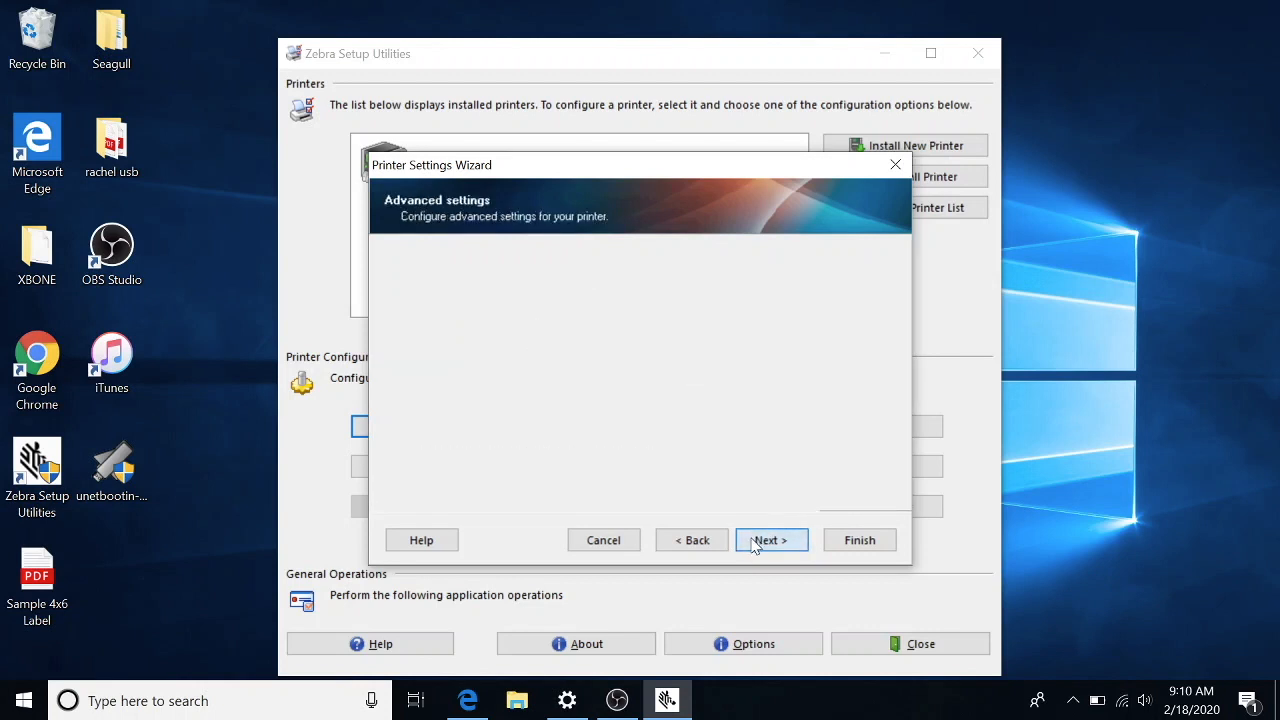
click(770, 540)
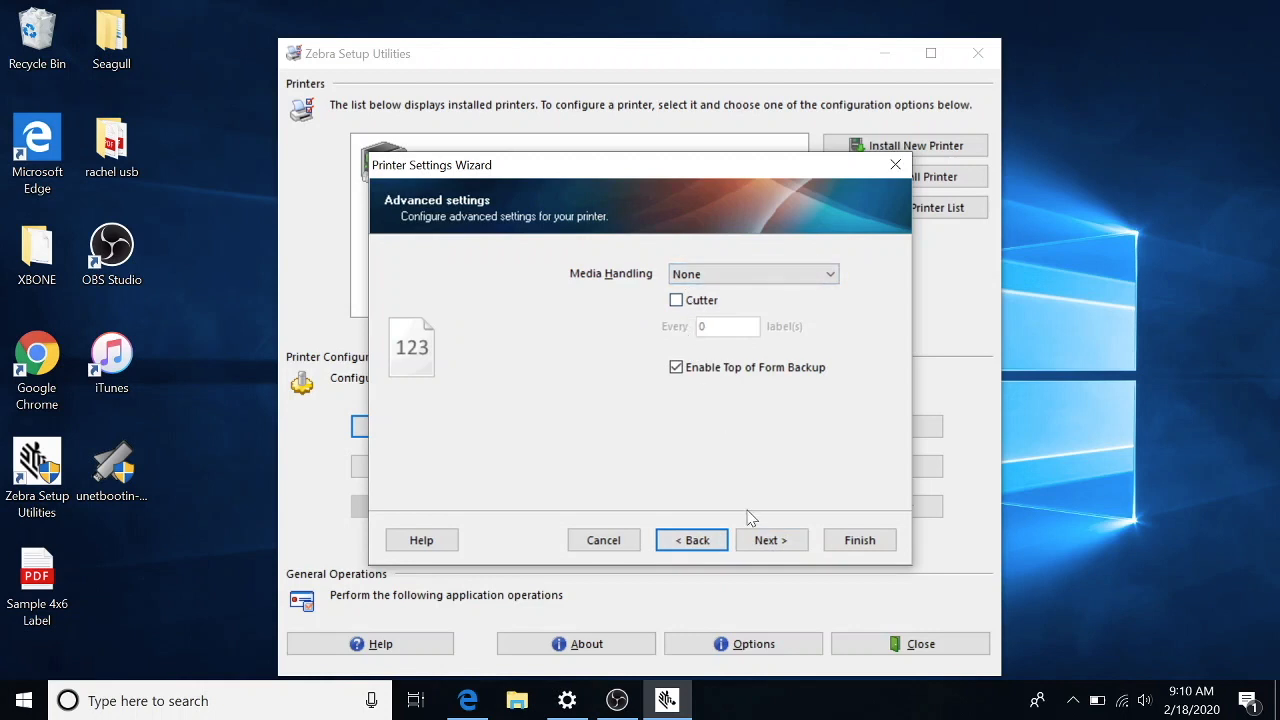
click(770, 540)
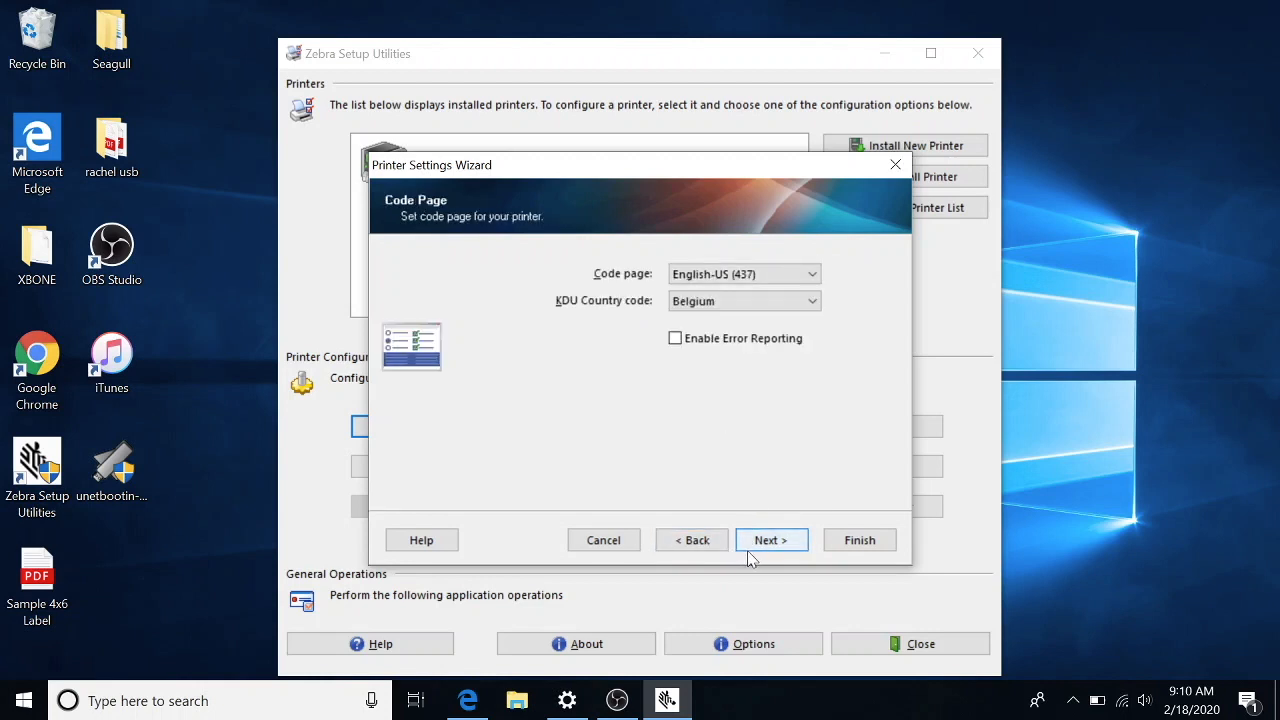
click(770, 540)
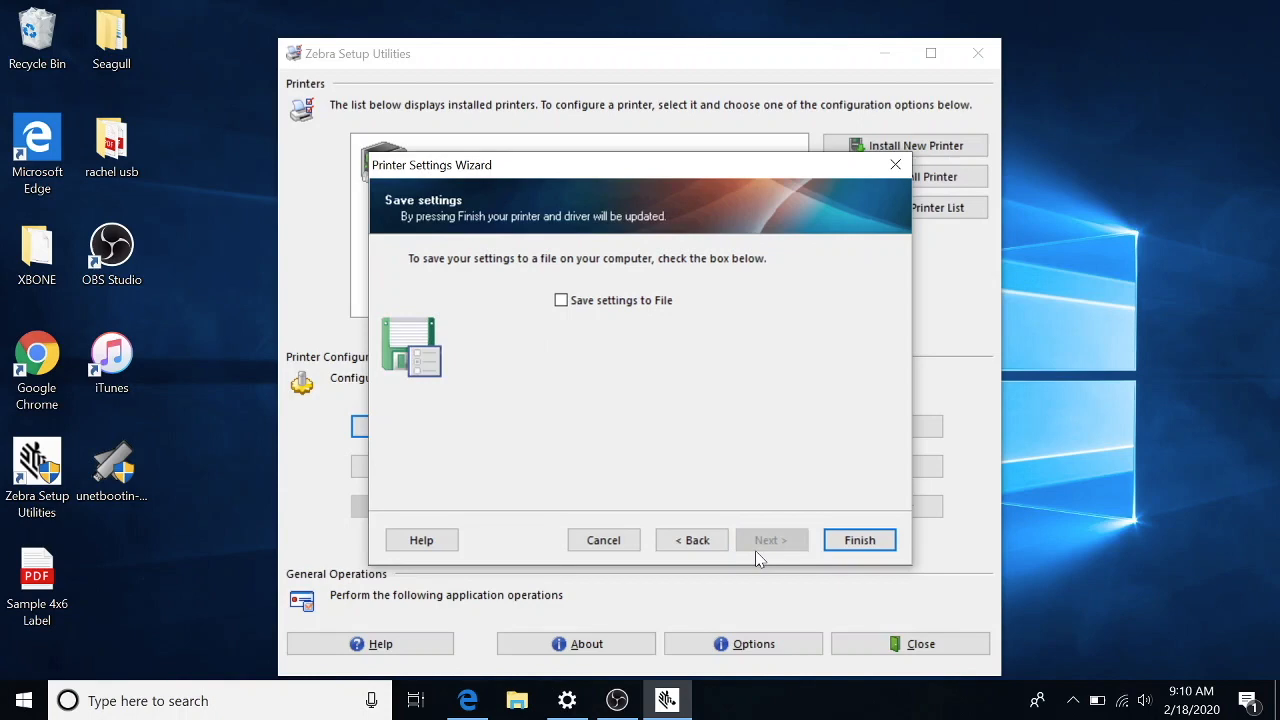
click(860, 540)
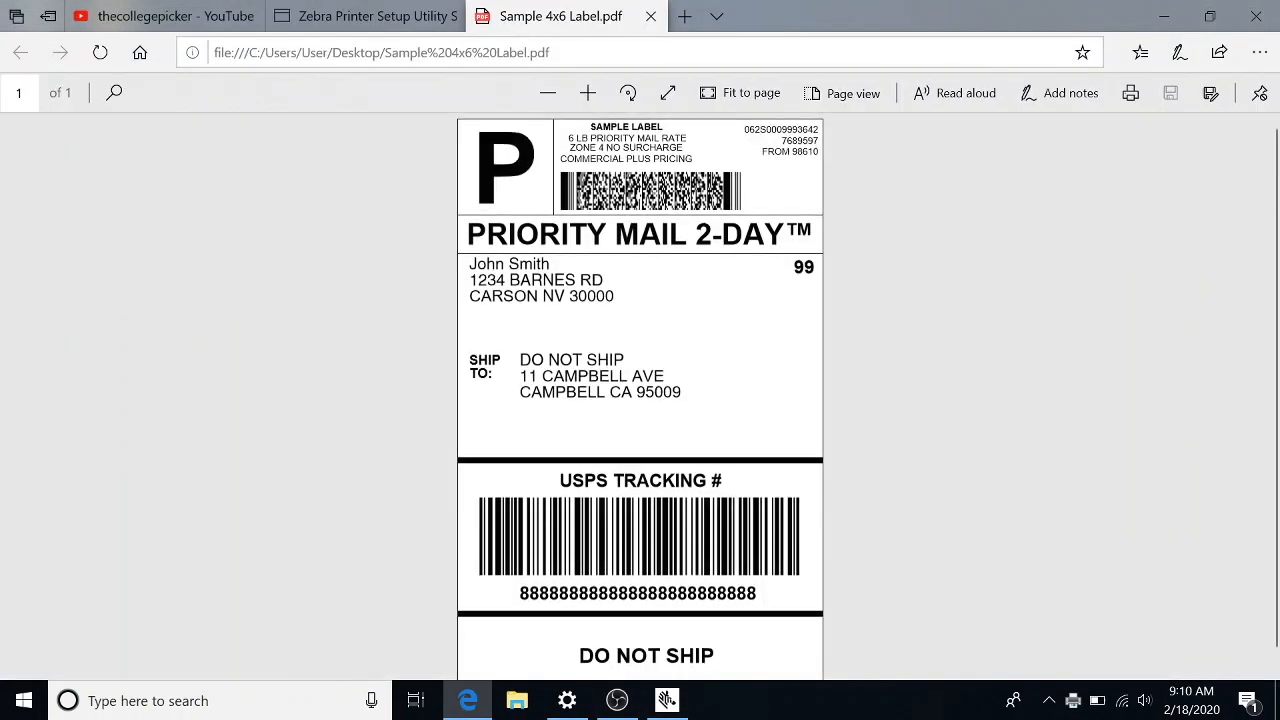
Step: Bring up Edge's print dialog for the Sample 4x6 Label PDF
scroll(down, 3)
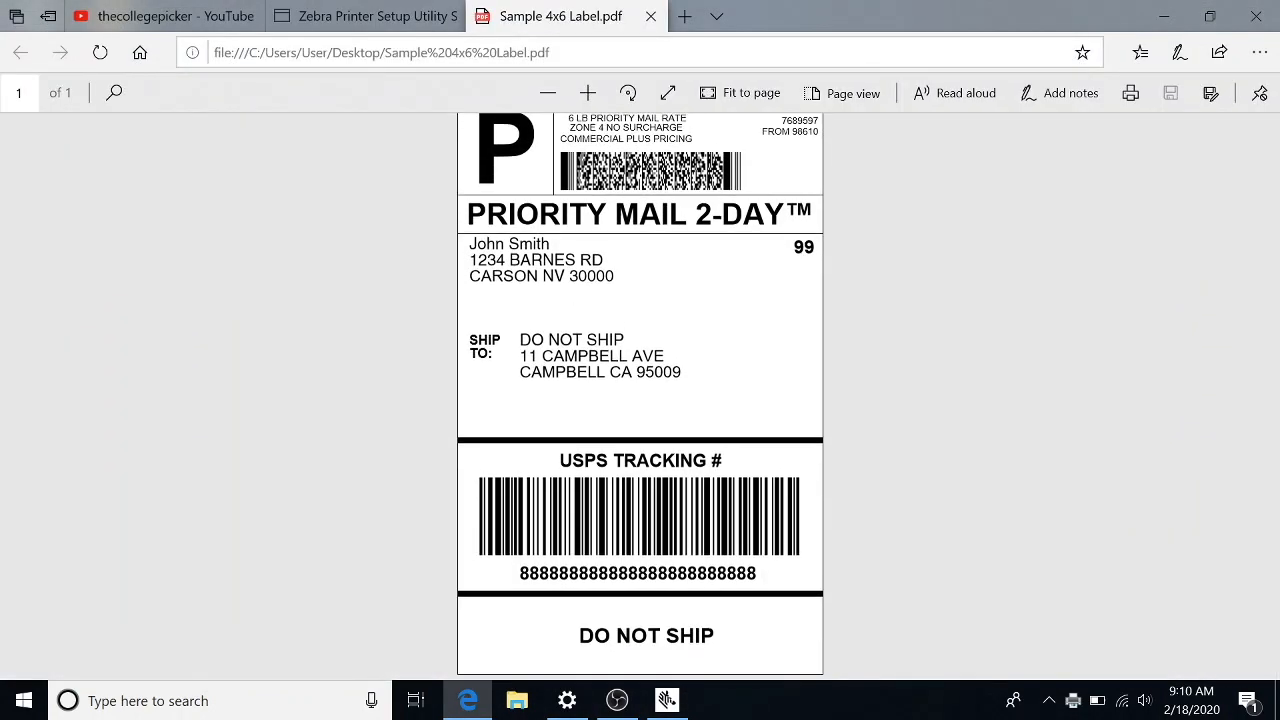
click(1132, 92)
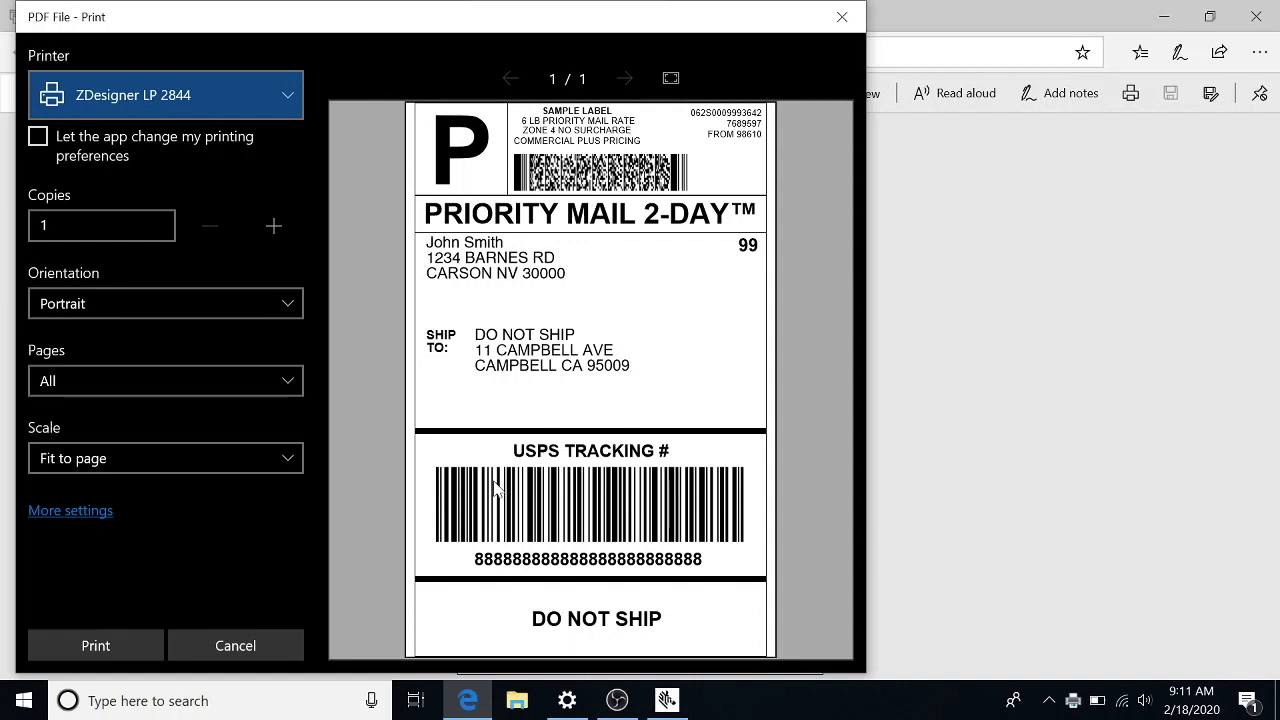
mouse_move(700, 400)
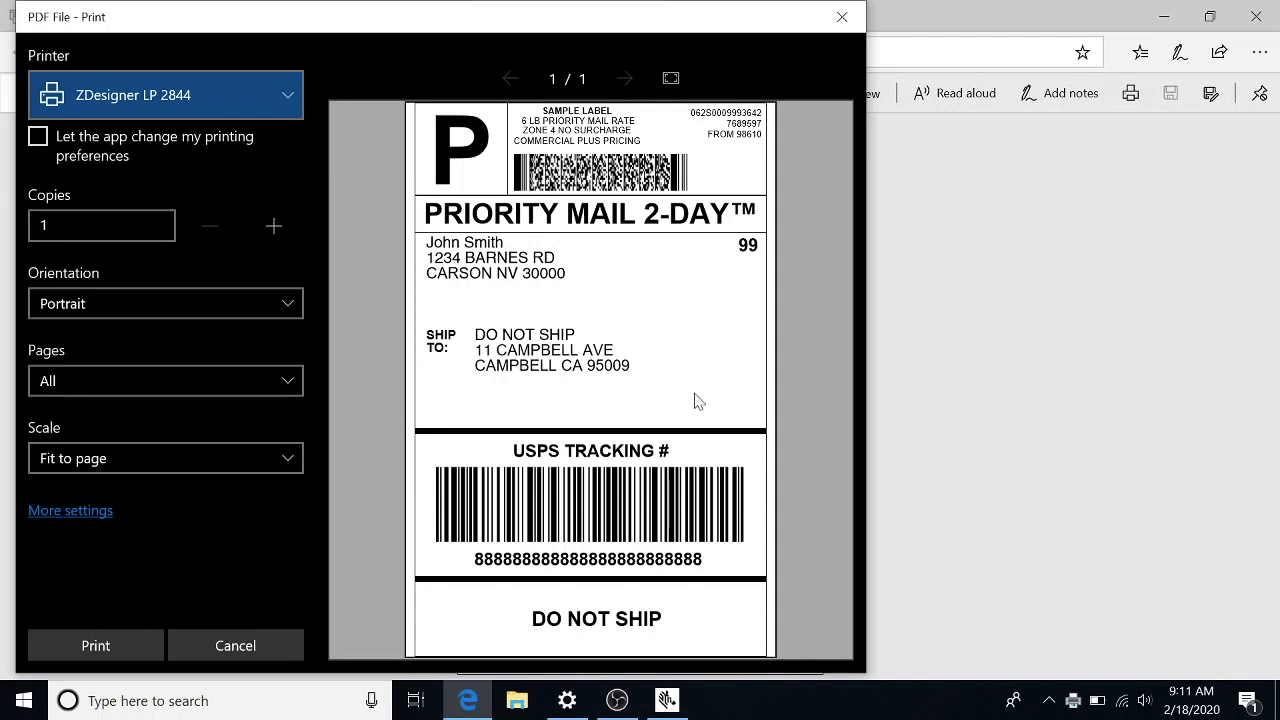
Step: Send the Sample 4x6 Label to the ZDesigner LP 2844 printer
click(164, 94)
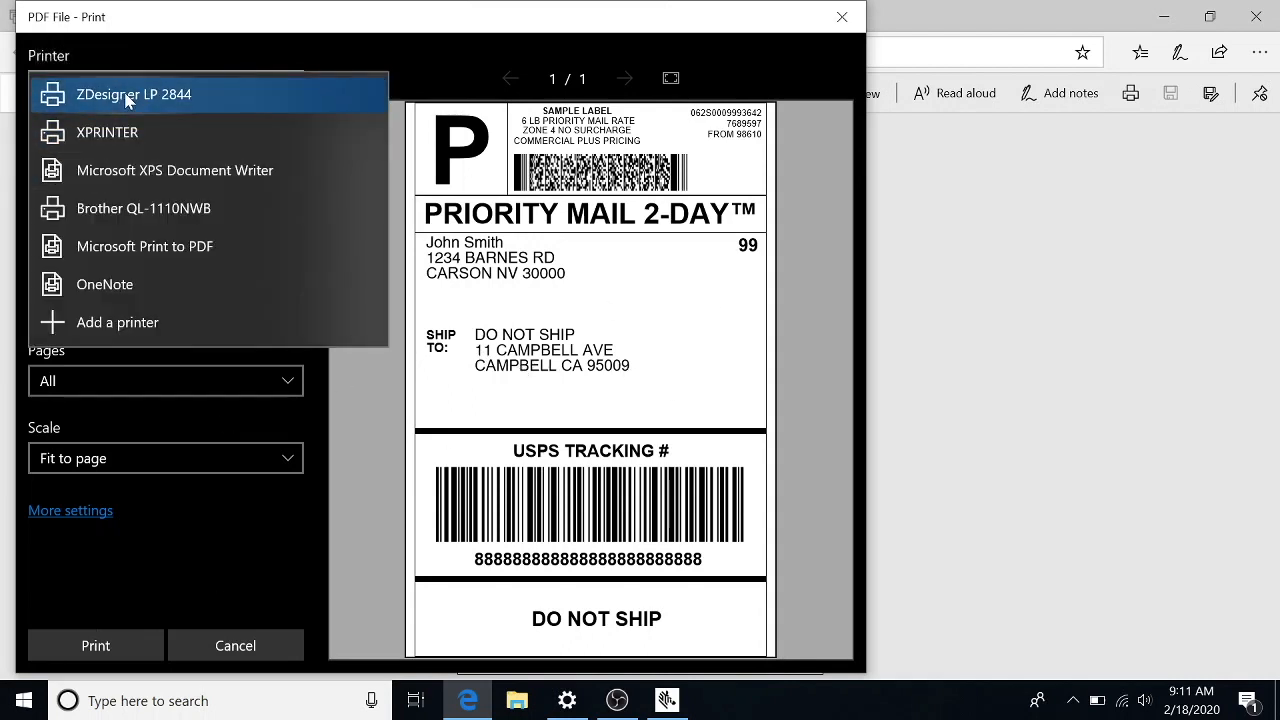
click(132, 94)
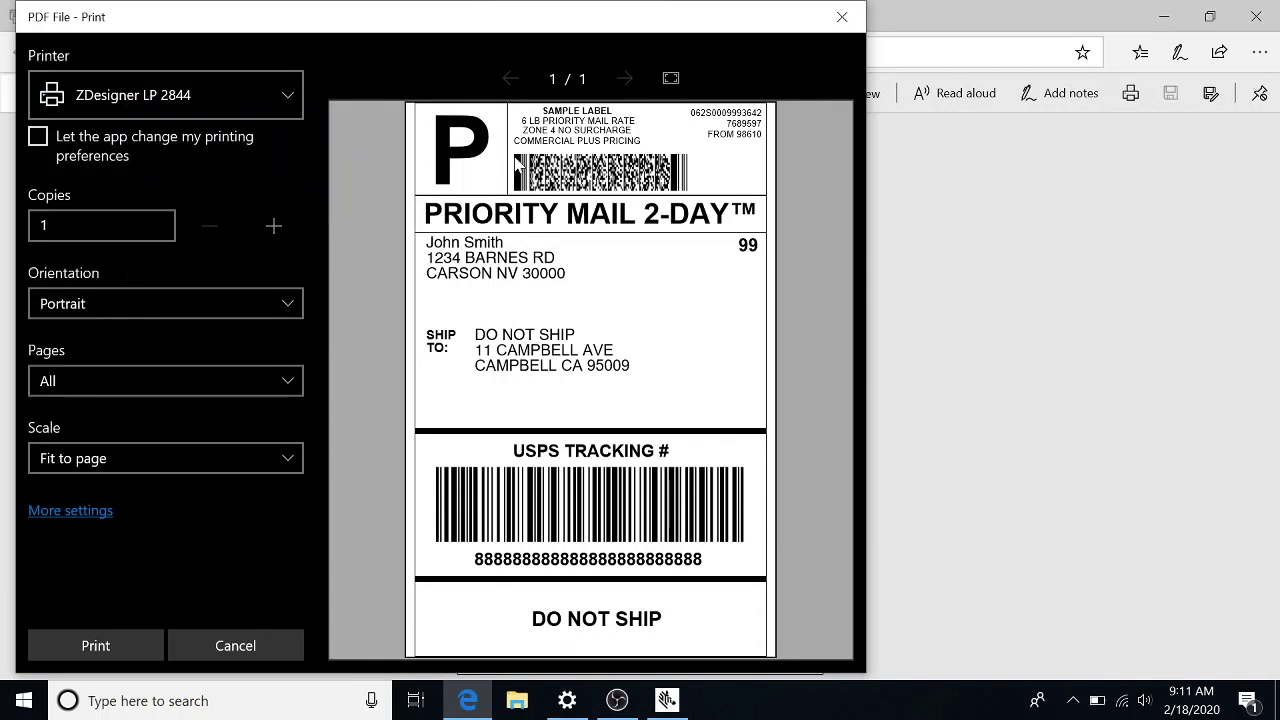
mouse_move(236, 536)
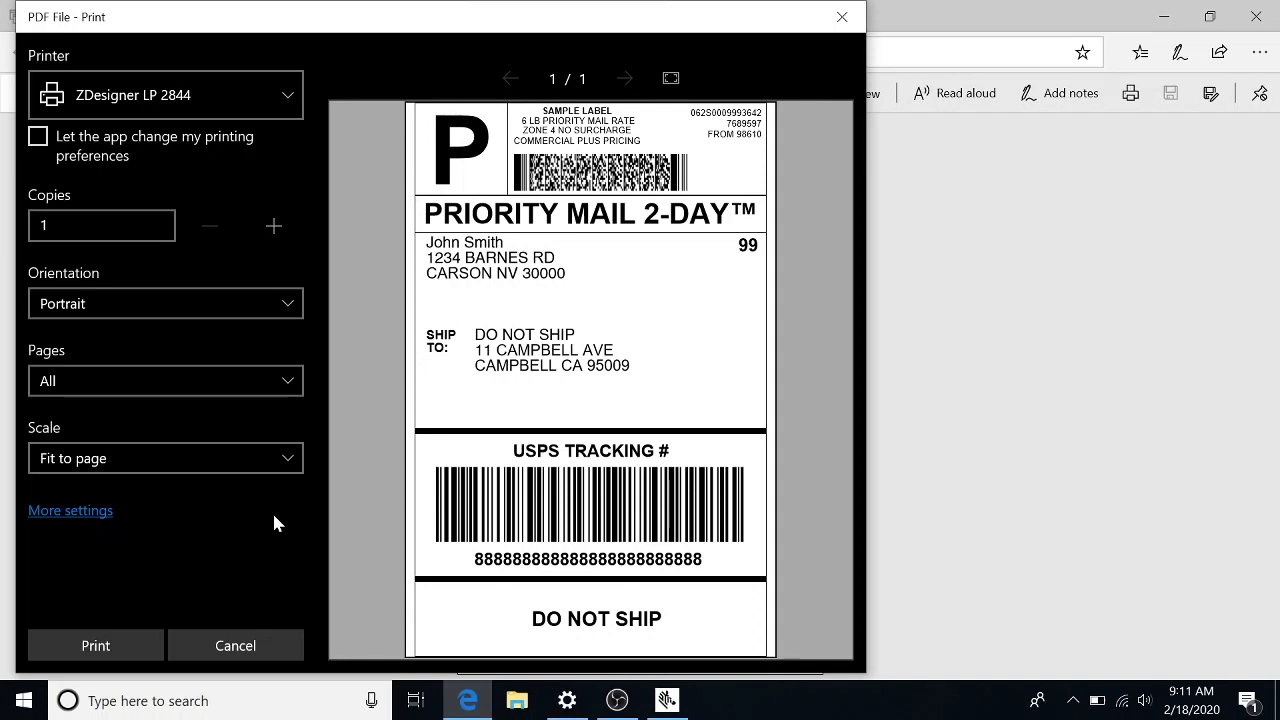
click(96, 644)
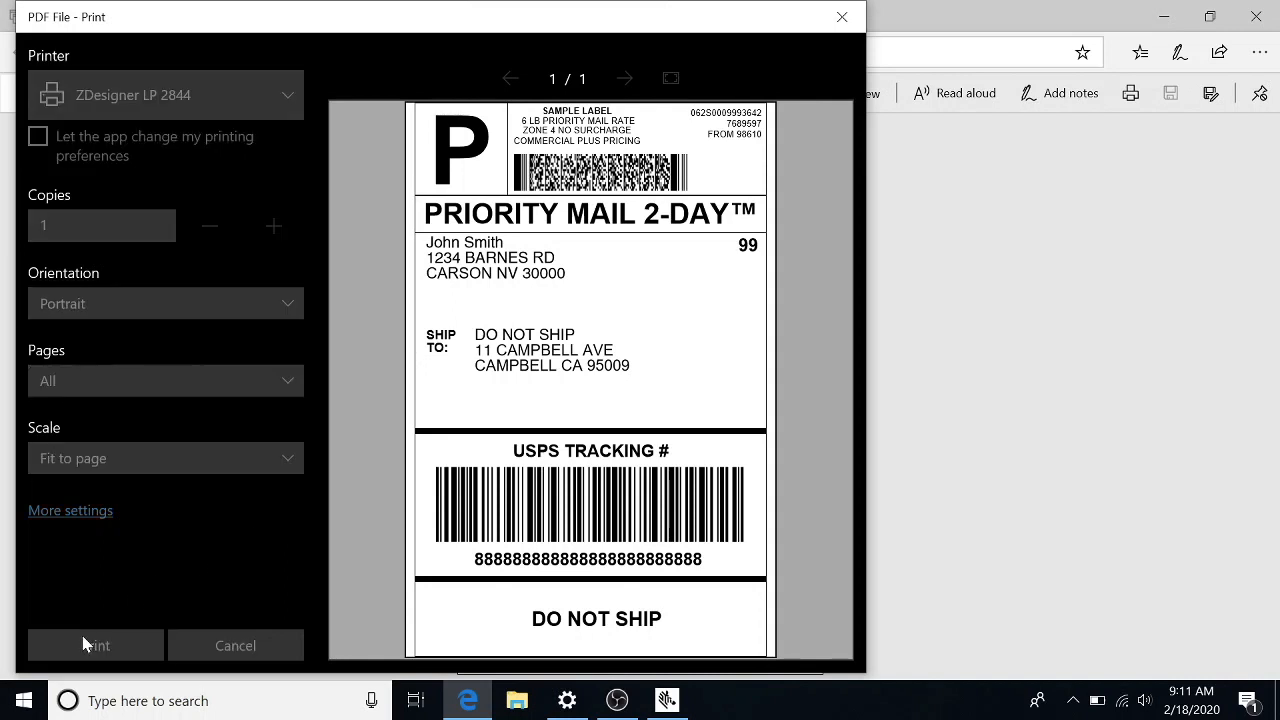
click(236, 644)
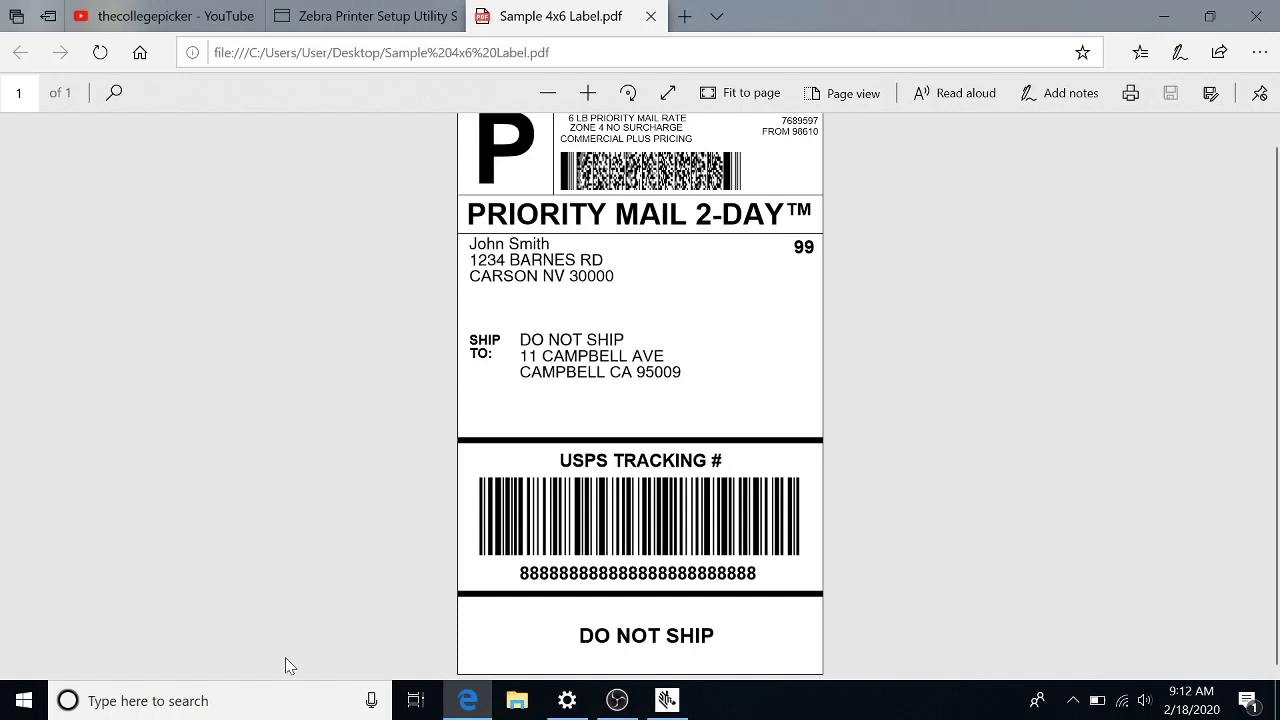
Step: Bring Zebra Setup Utilities back to the front showing LP 2844 on LAN_Zebralp2844
click(668, 700)
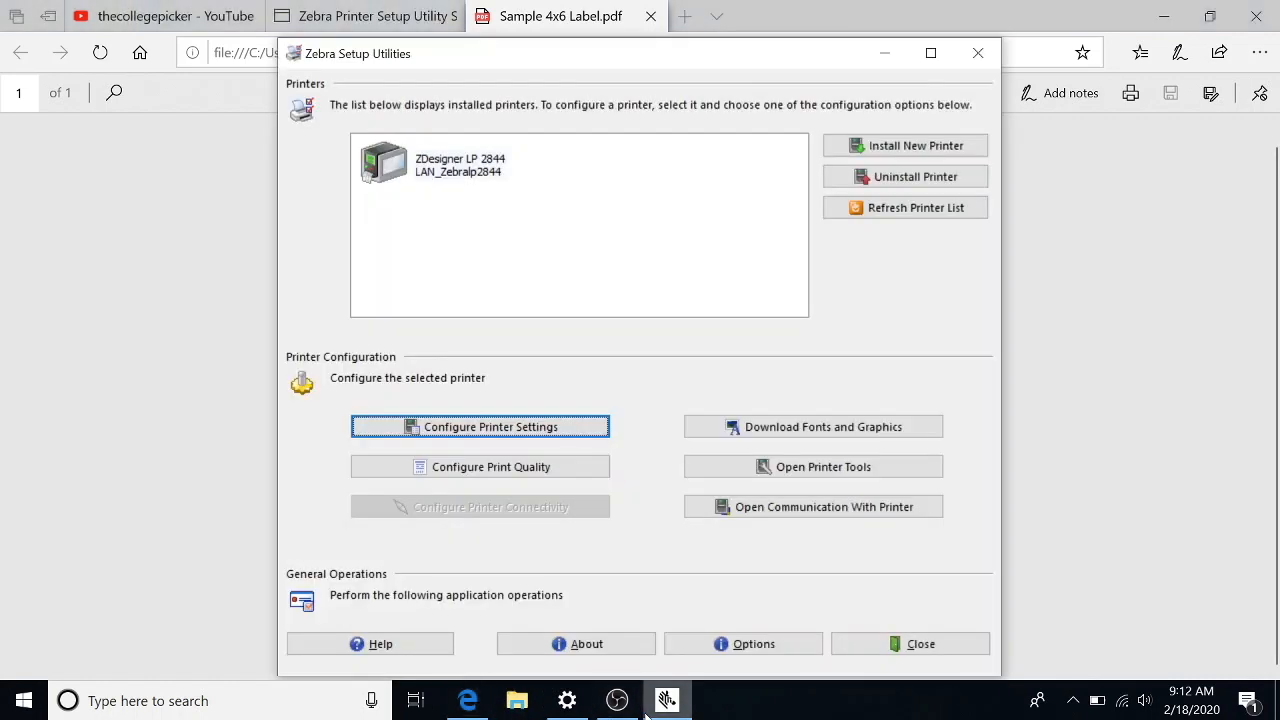